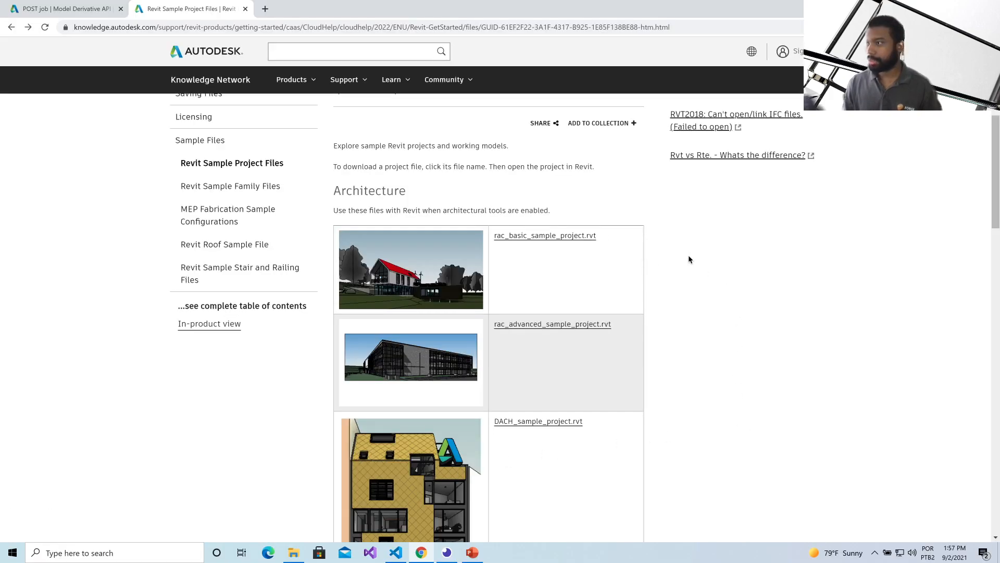
- Upload racbasicsampleproject.rvt into the lightningtalk2021ifc bucket and view the new object's details
scroll("down", 3)
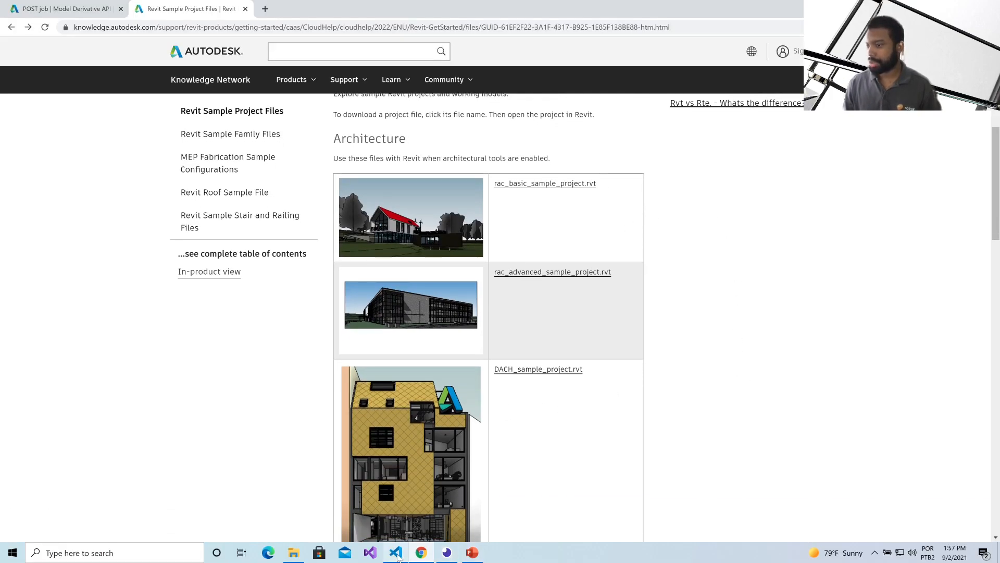
left_click(394, 552)
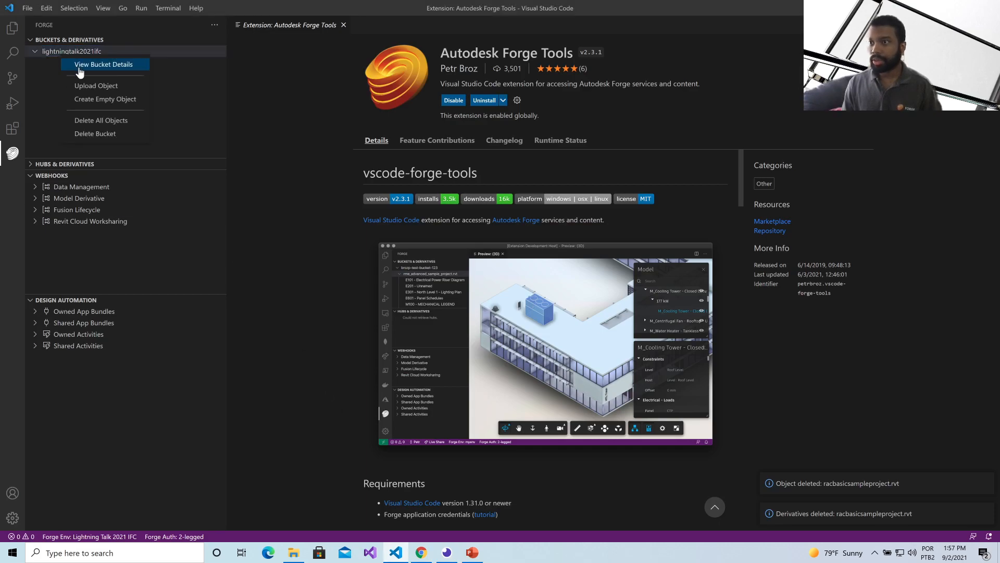
left_click(96, 86)
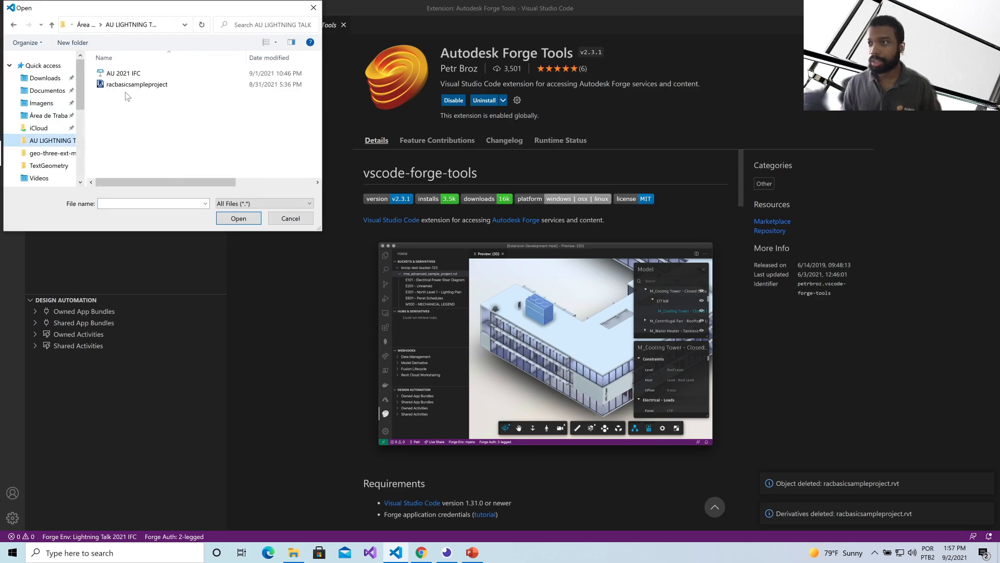
left_click(136, 83)
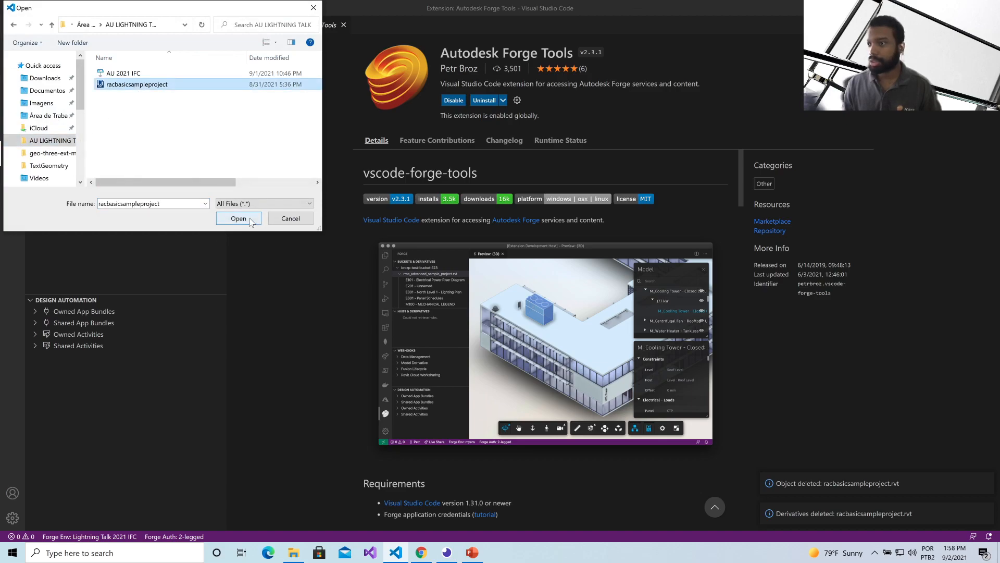
left_click(239, 219)
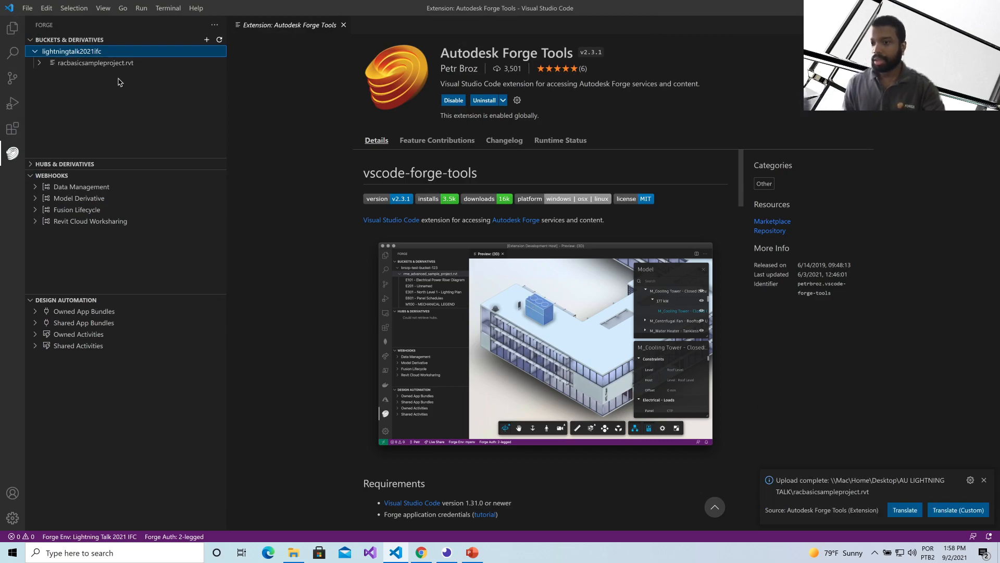
left_click(94, 62)
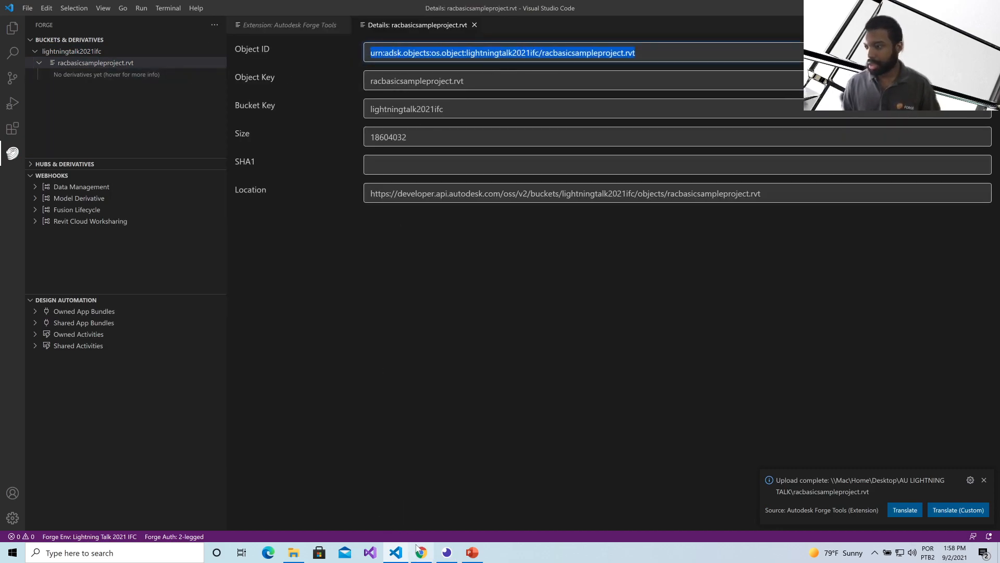
left_click(420, 552)
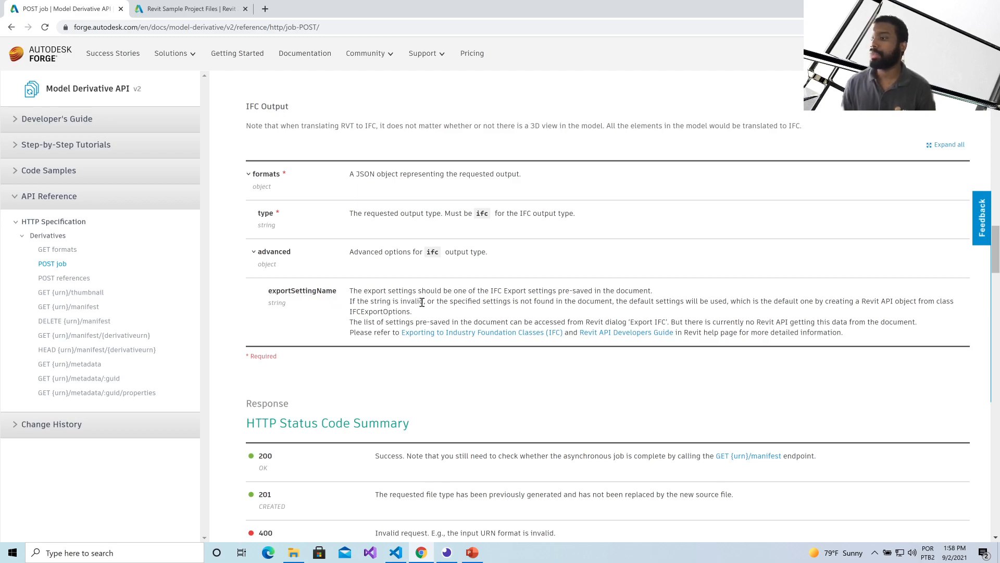
mouse_move(500, 439)
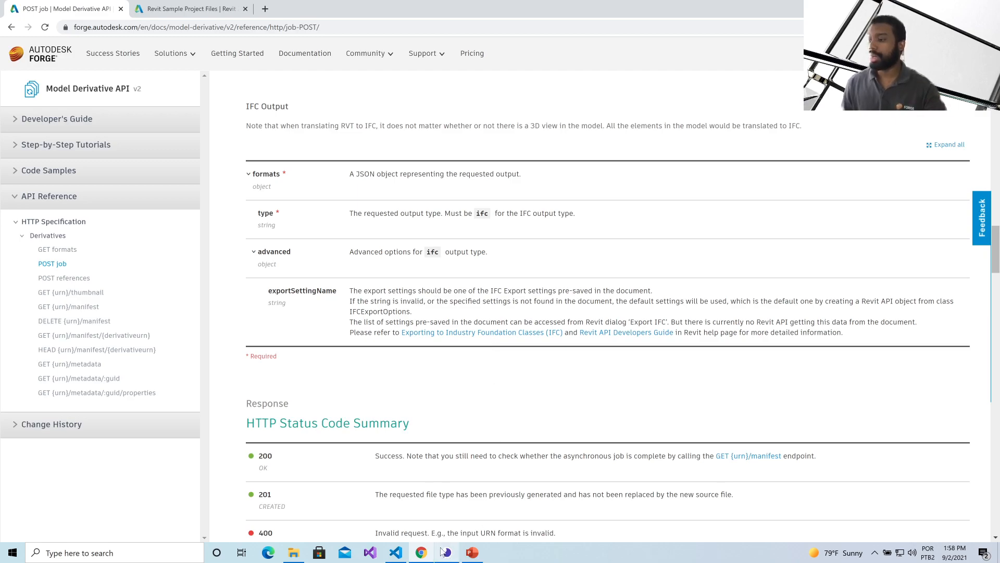
- Go back to the browser tab to prepare a web search
left_click(188, 8)
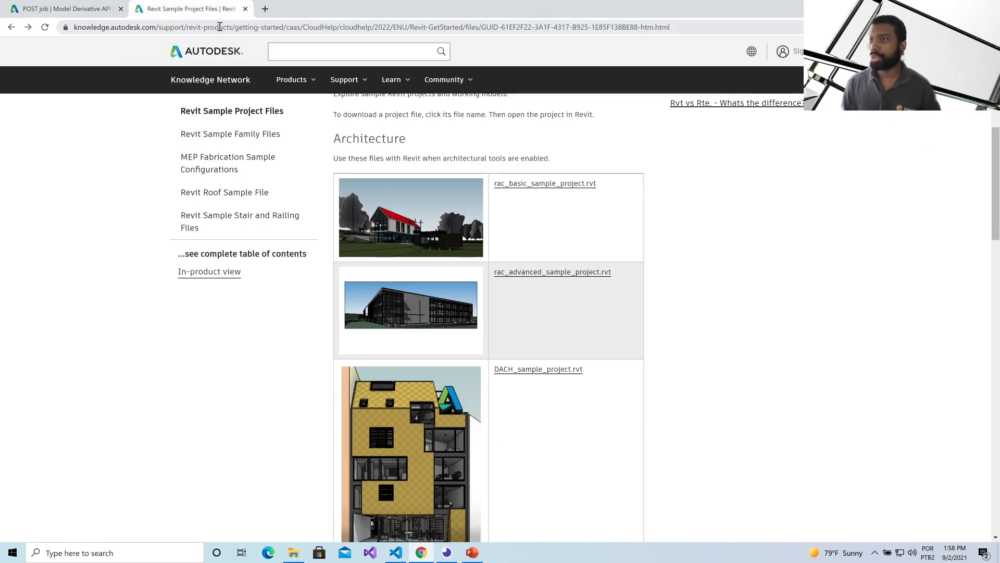
- Base64-encode urn:adsk.objects:os.object:lightningtalk2021ifc/racbasicsampleproject.rvt on base64encode.org
type("base64encode")
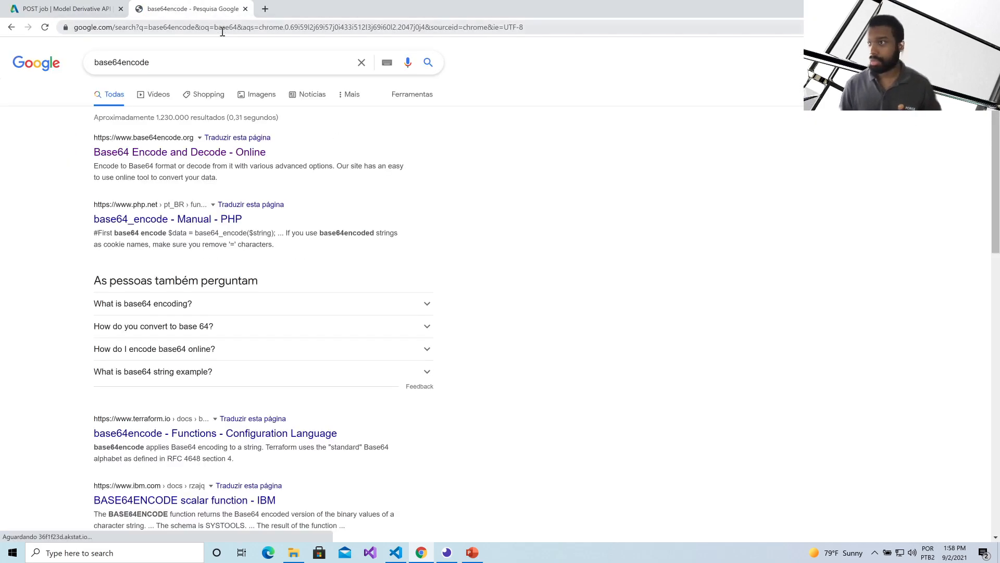
left_click(179, 152)
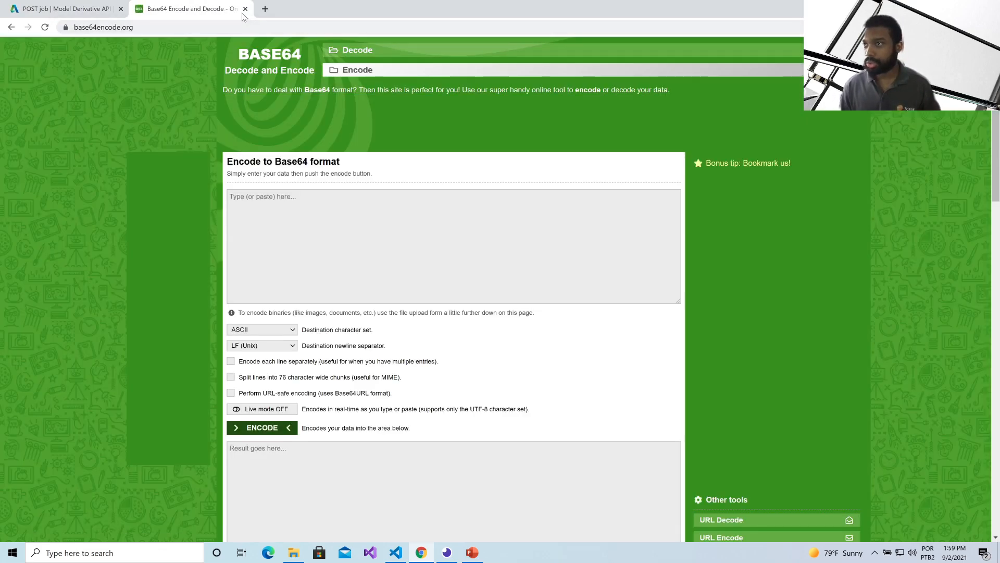
type("urn:adsk.objects:os.object:lightningtalk2021ifc/racbasicsampleproject.rvt")
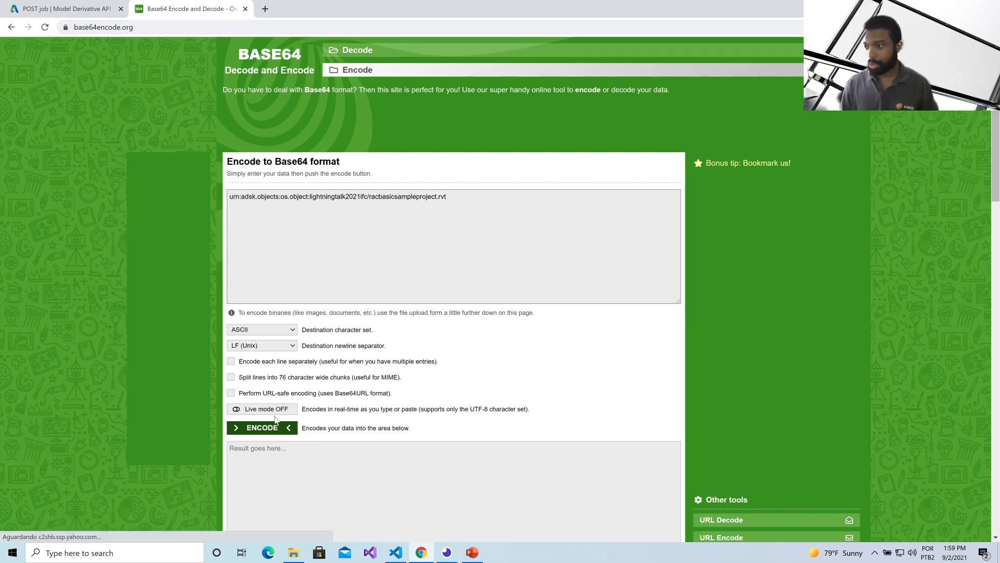
left_click(261, 427)
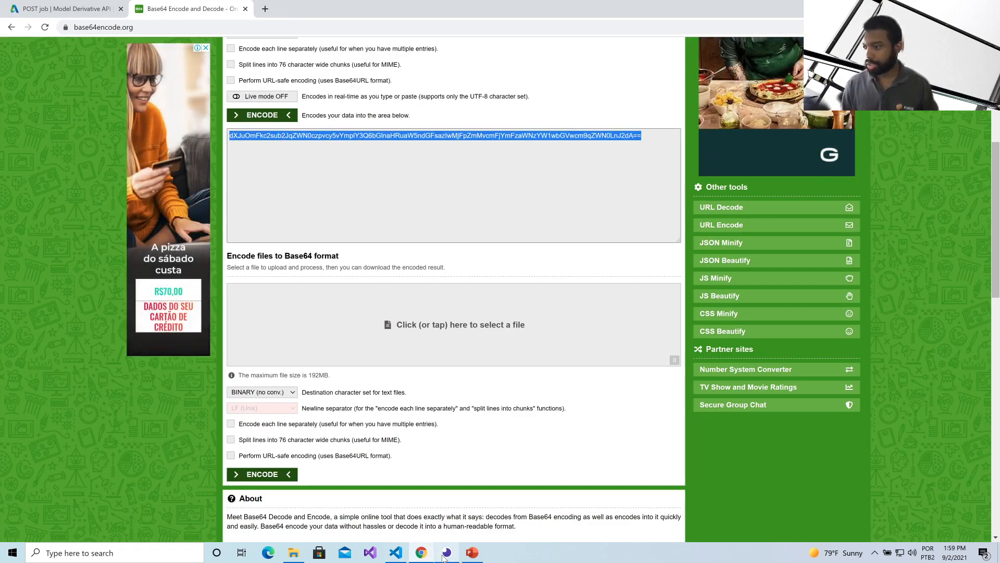
left_click(446, 552)
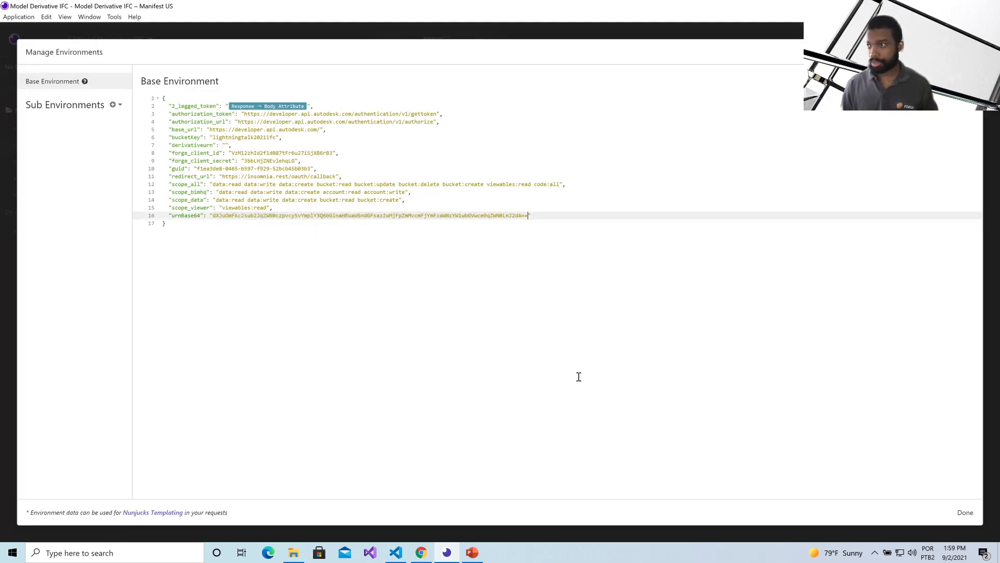
- Save the urnBase64 environment value and fetch a fresh 2-legged access token
left_click(965, 511)
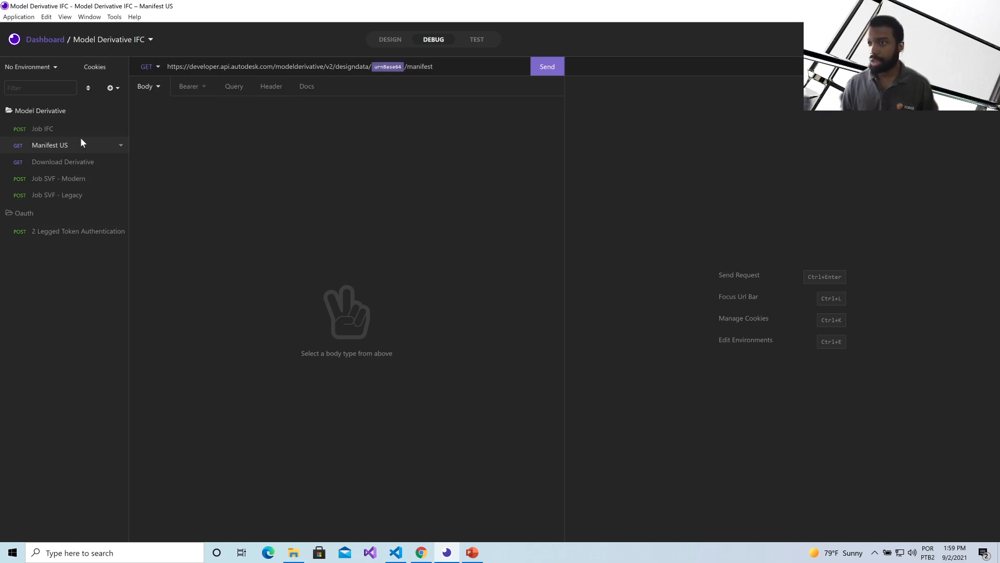
left_click(43, 128)
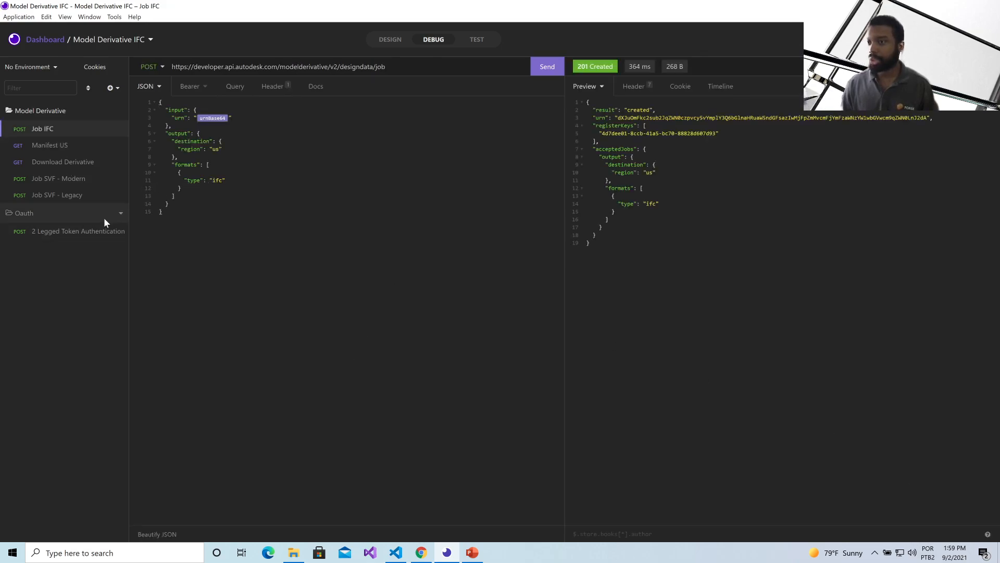
left_click(78, 231)
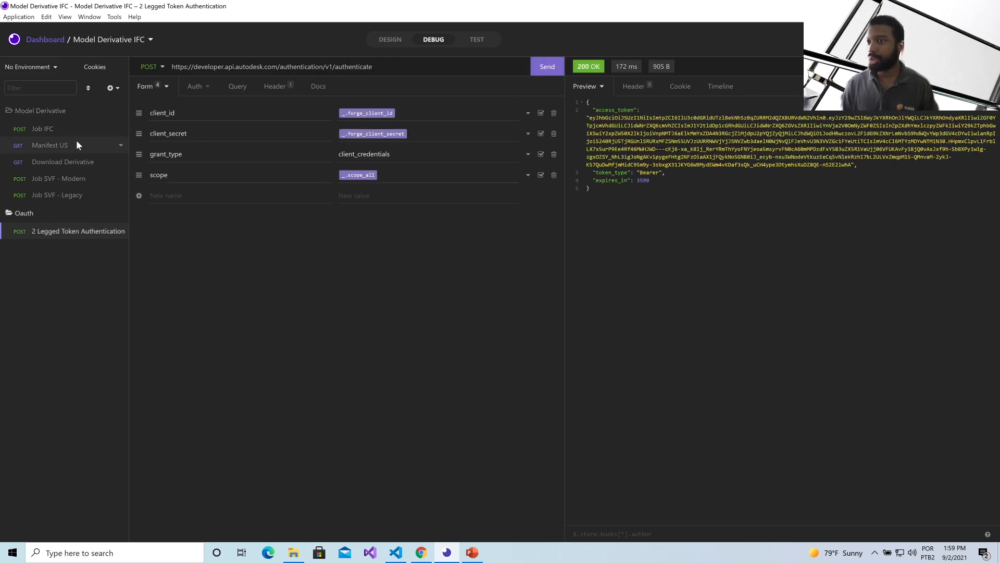
left_click(42, 128)
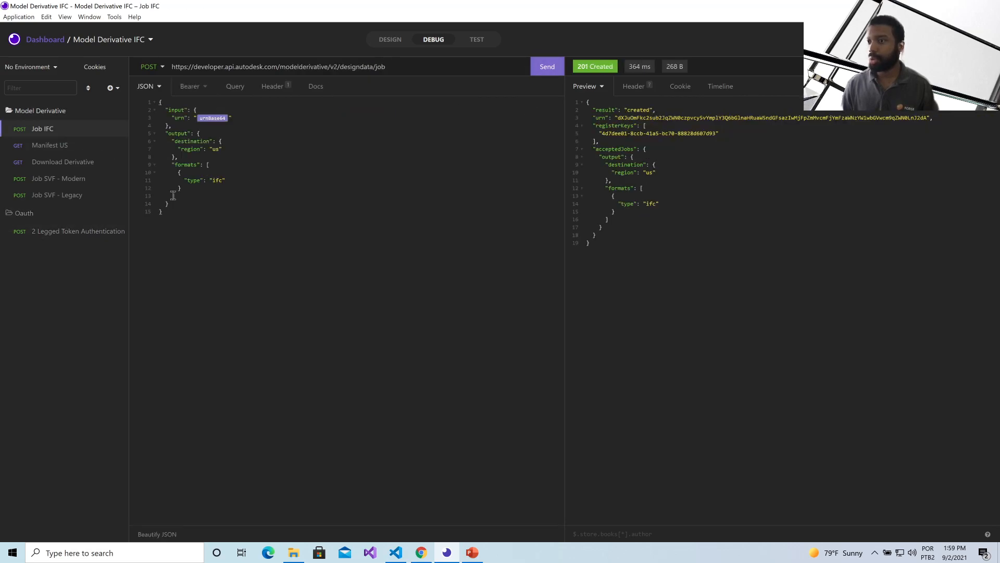
left_click(77, 231)
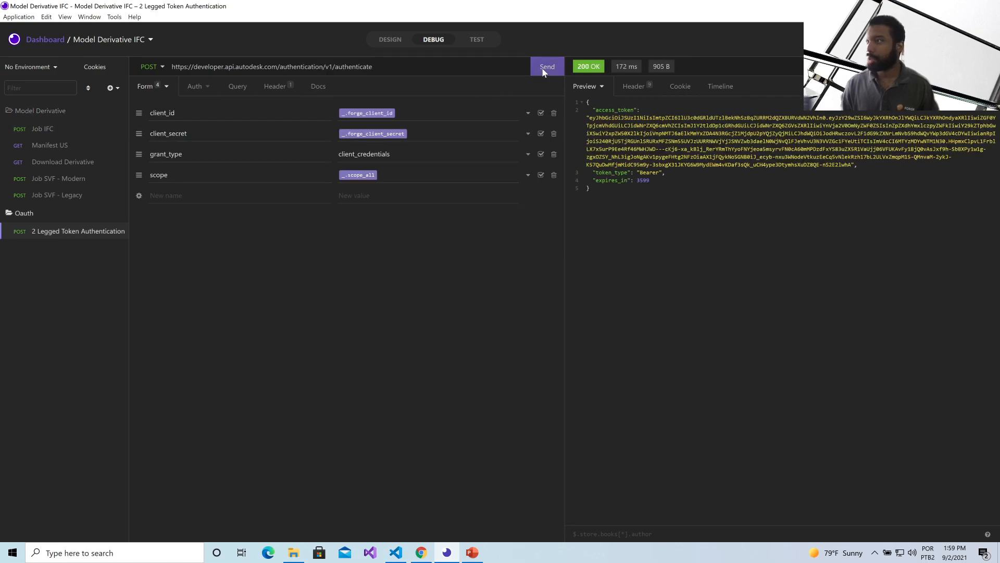
left_click(546, 66)
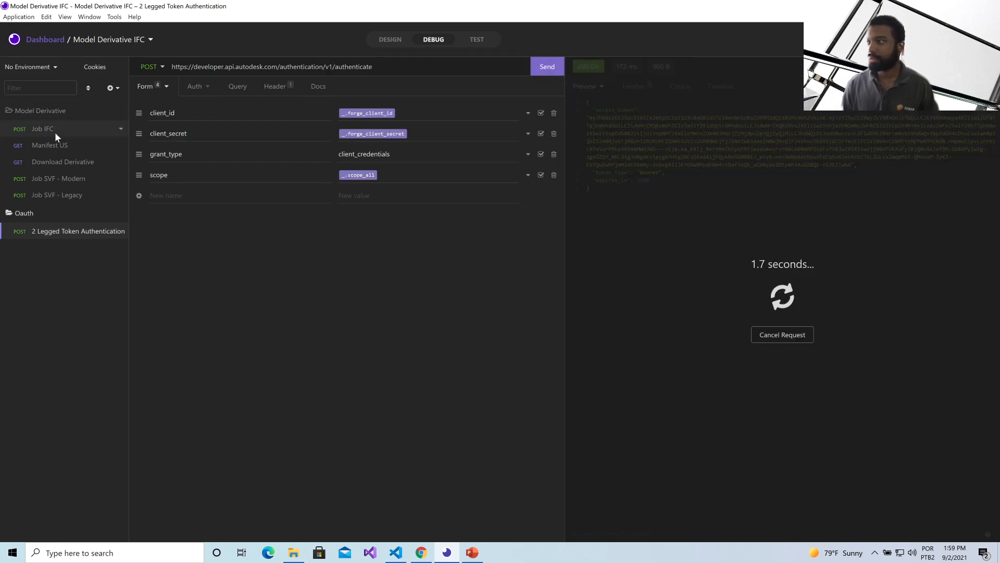
- Resubmit the Job IFC translation request and get a success response
left_click(42, 128)
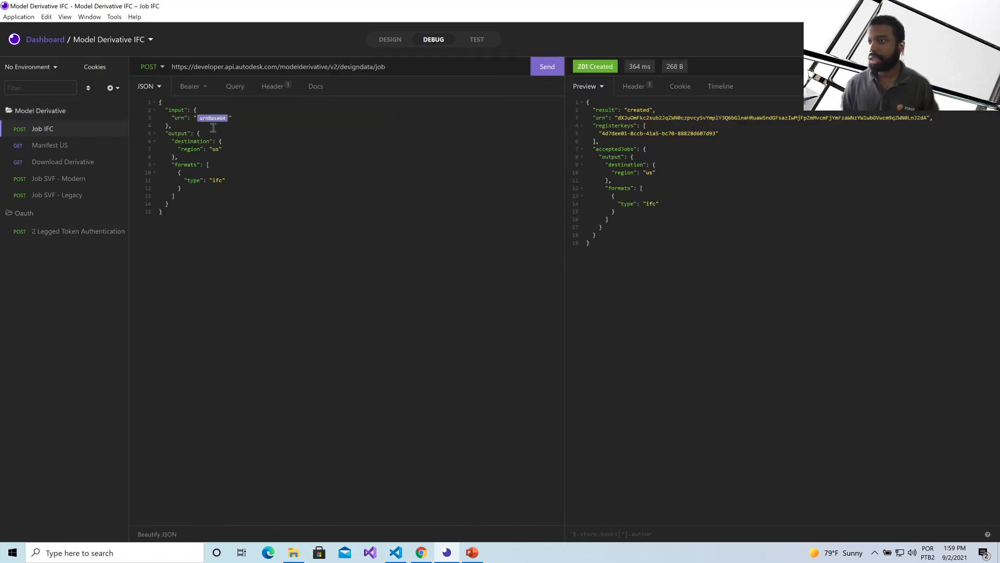
left_click(545, 66)
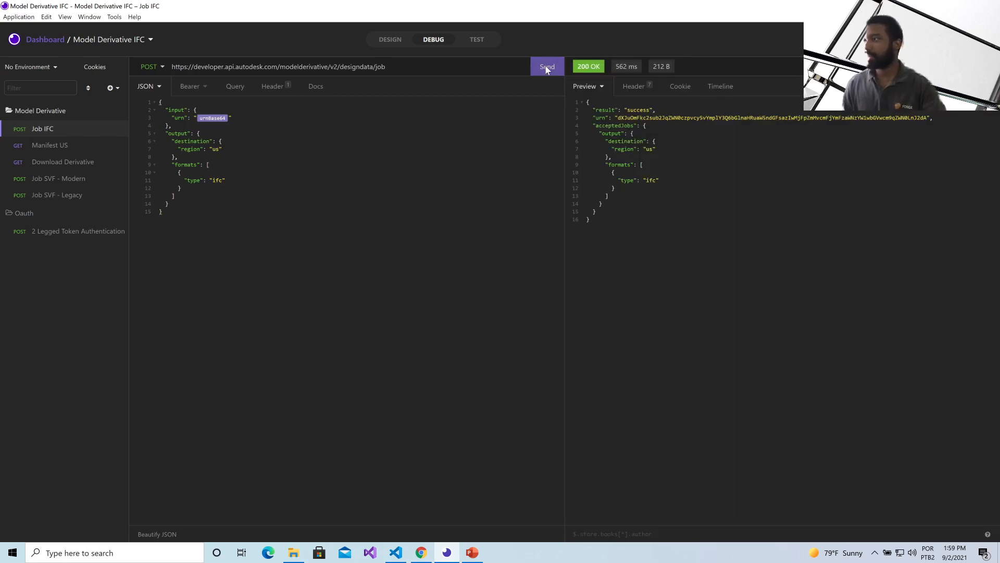
left_click(49, 145)
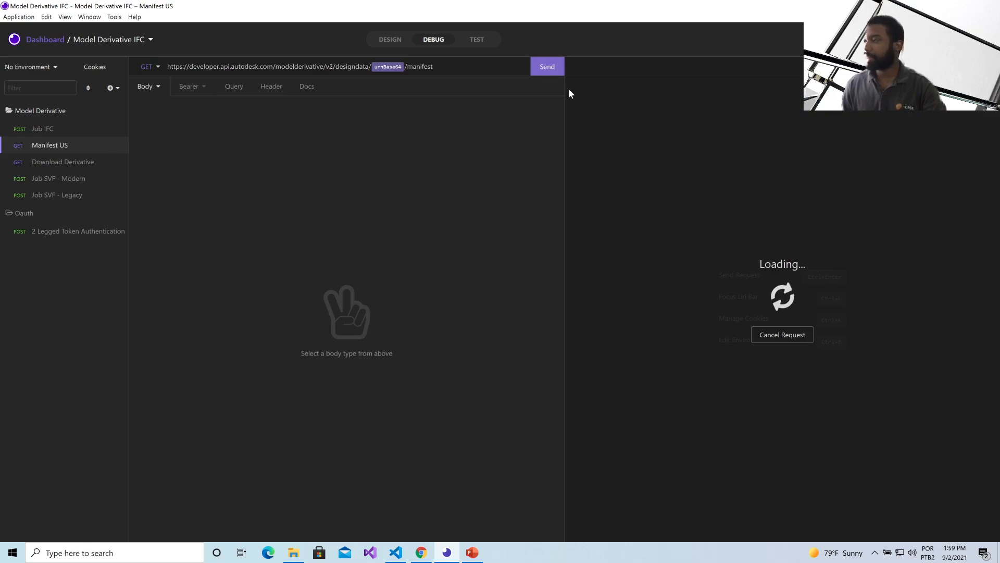
- Send the Manifest US request, which reports the translation in progress at 0%
left_click(546, 66)
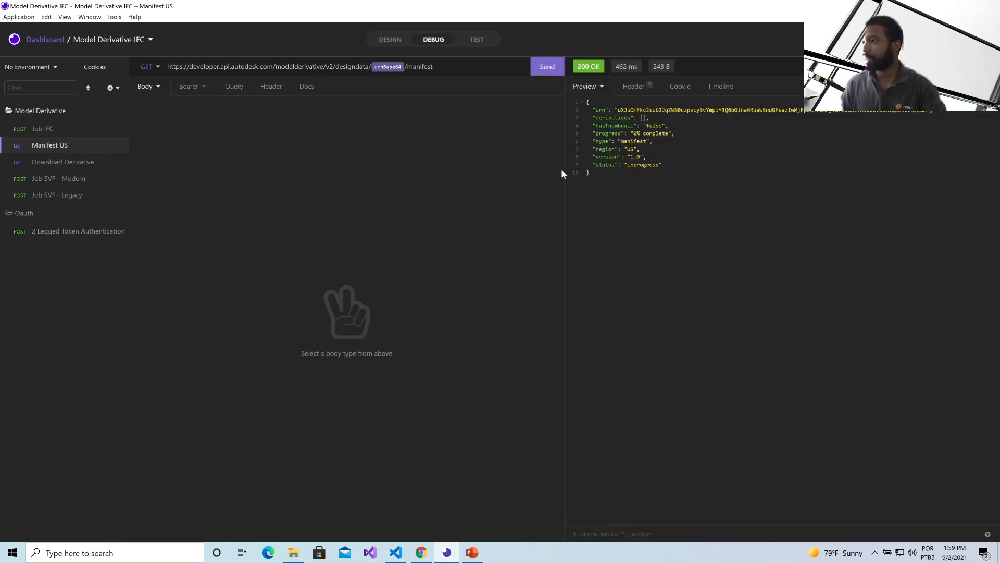
left_click(546, 66)
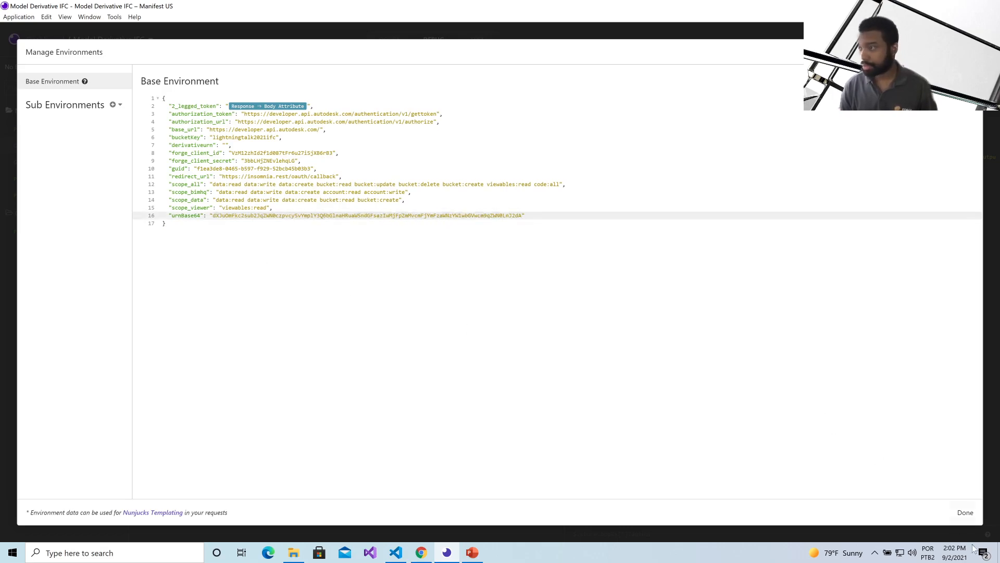
- Paste the IFC derivative's URN into the derivativeurn environment variable and save
left_click(965, 512)
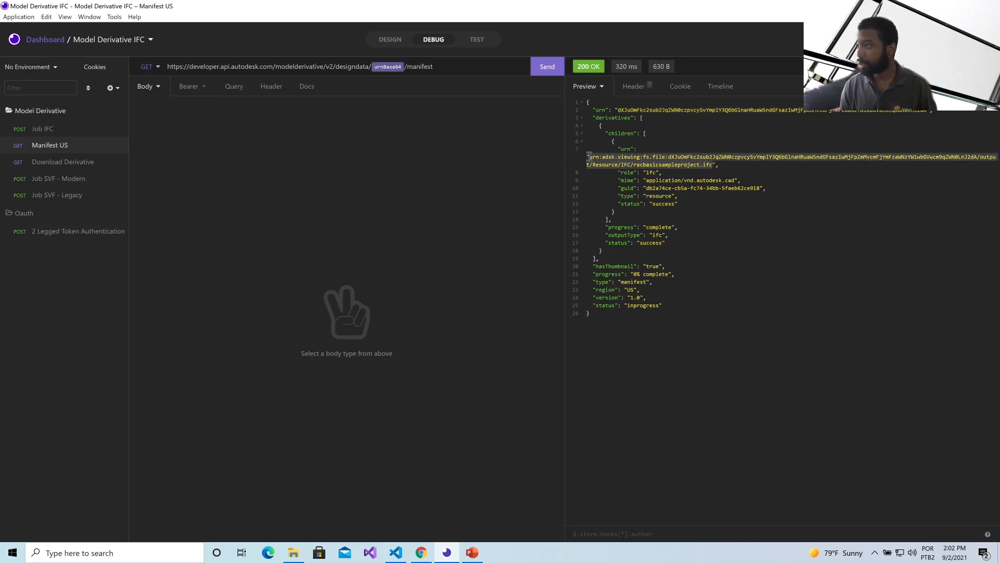
left_click(28, 66)
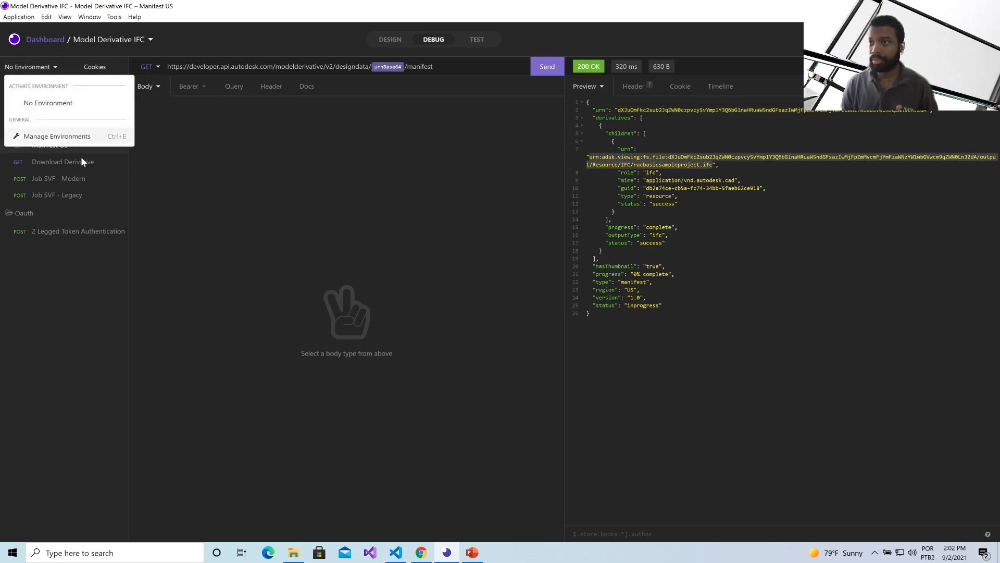
left_click(57, 136)
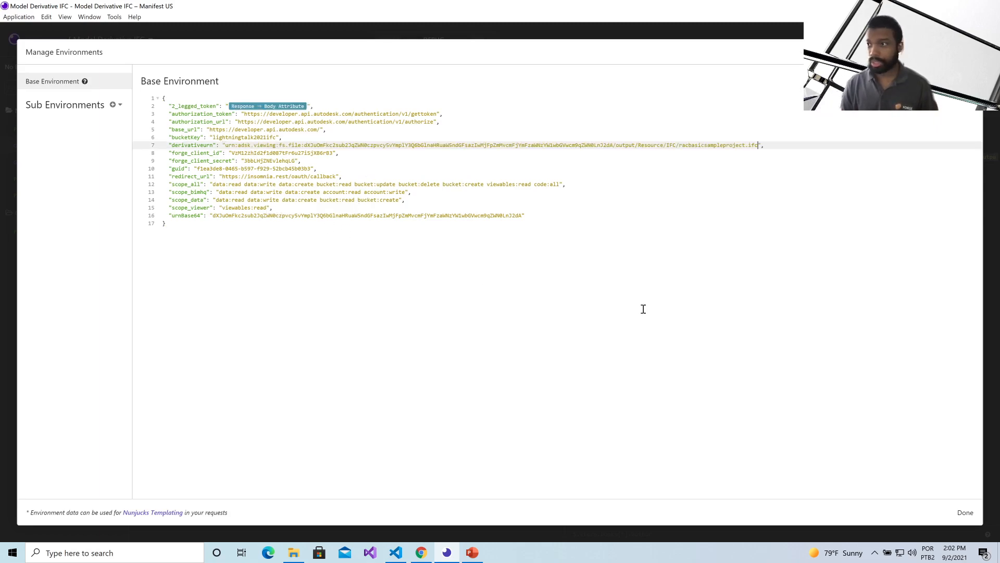
left_click(965, 512)
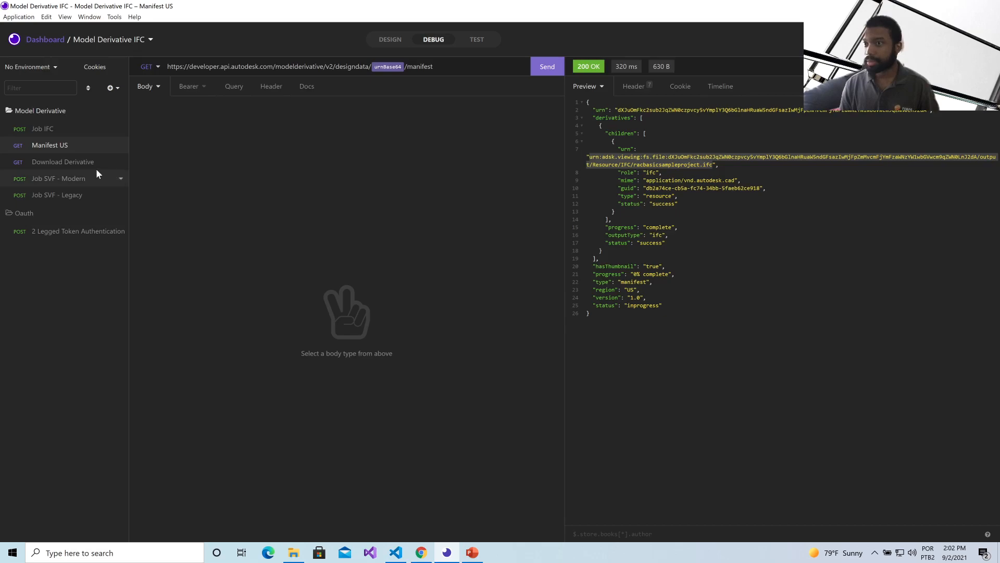
- Run Download Derivative and name the saved file legacy.ifc
left_click(63, 161)
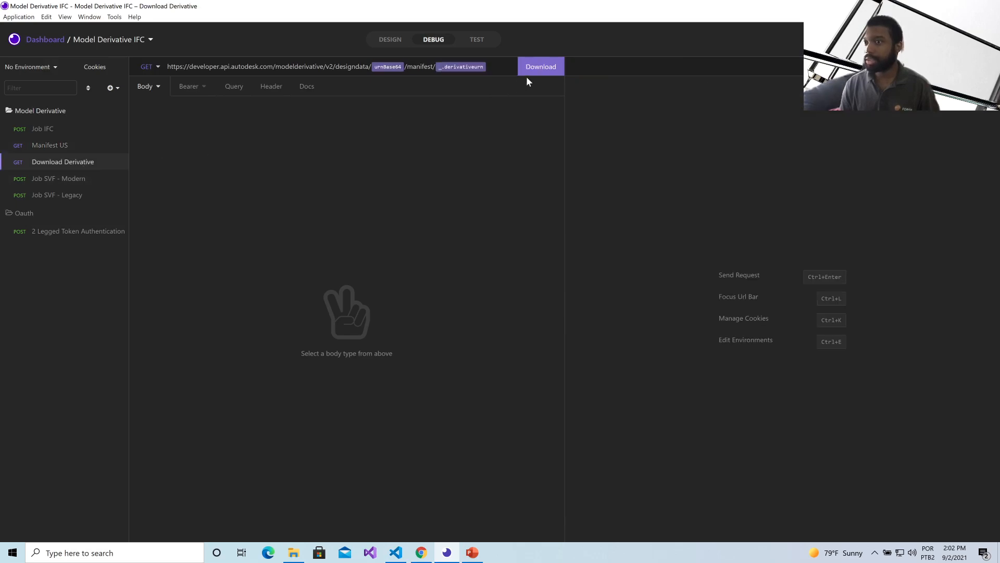
left_click(558, 66)
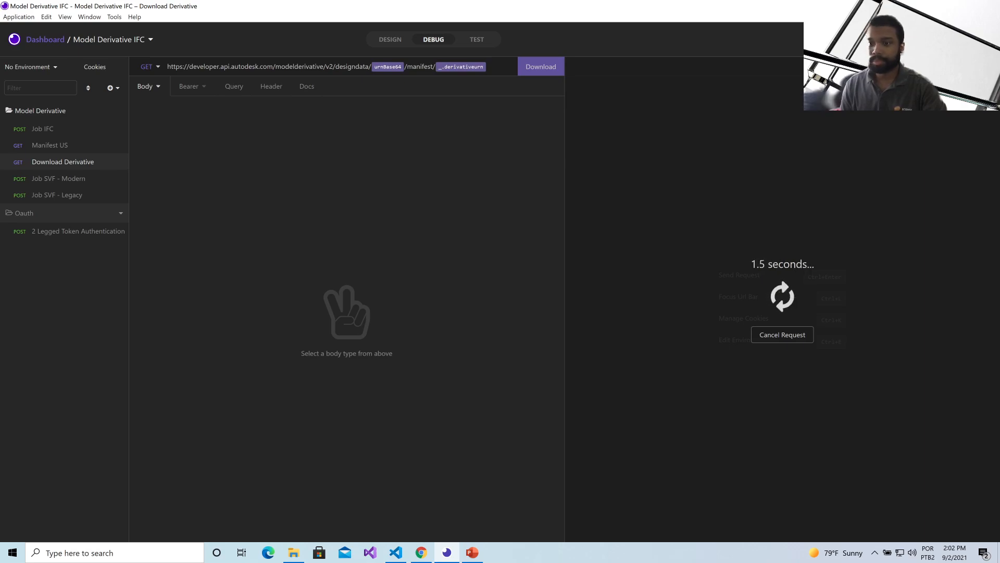
left_click(540, 66)
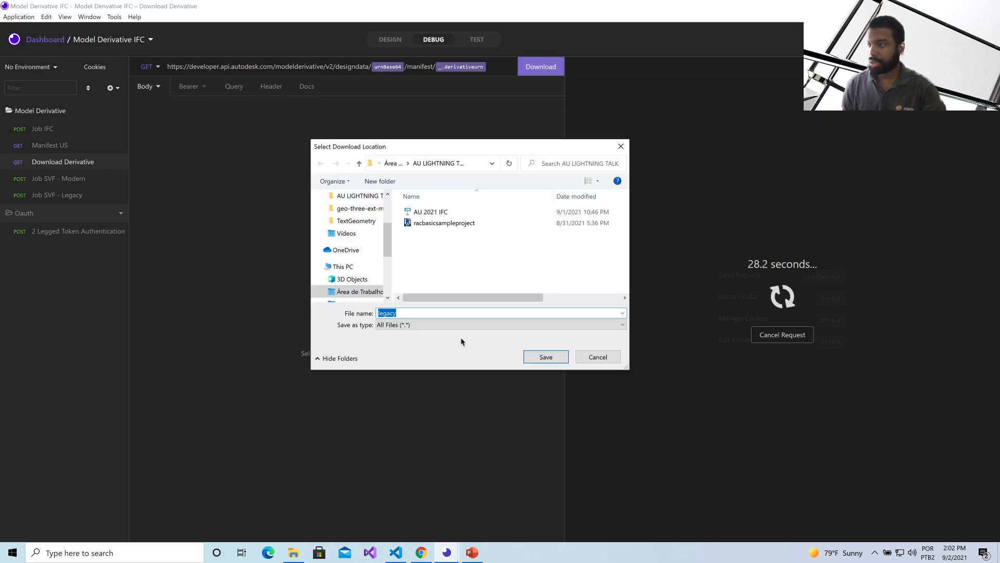
left_click(451, 312)
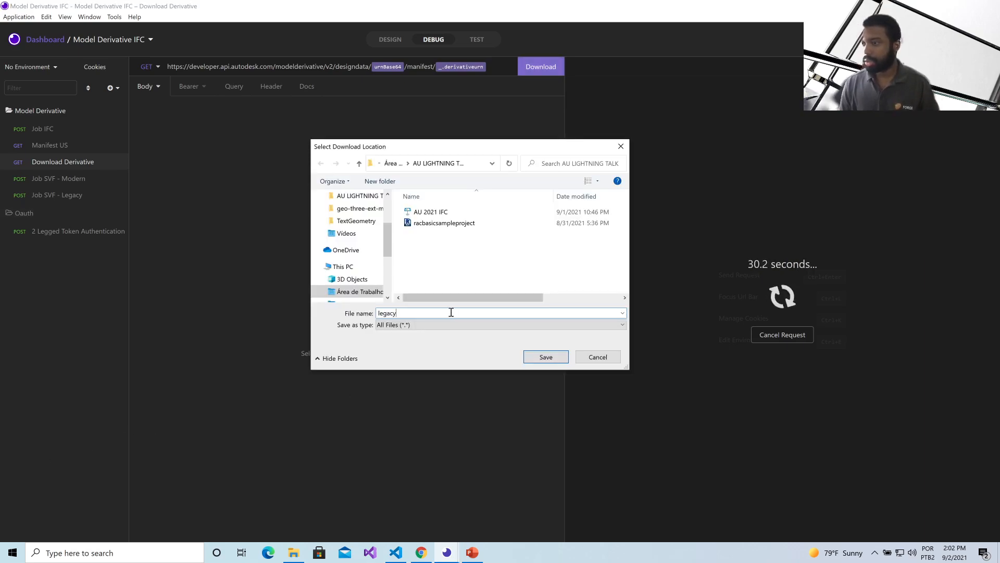
type(".ifc")
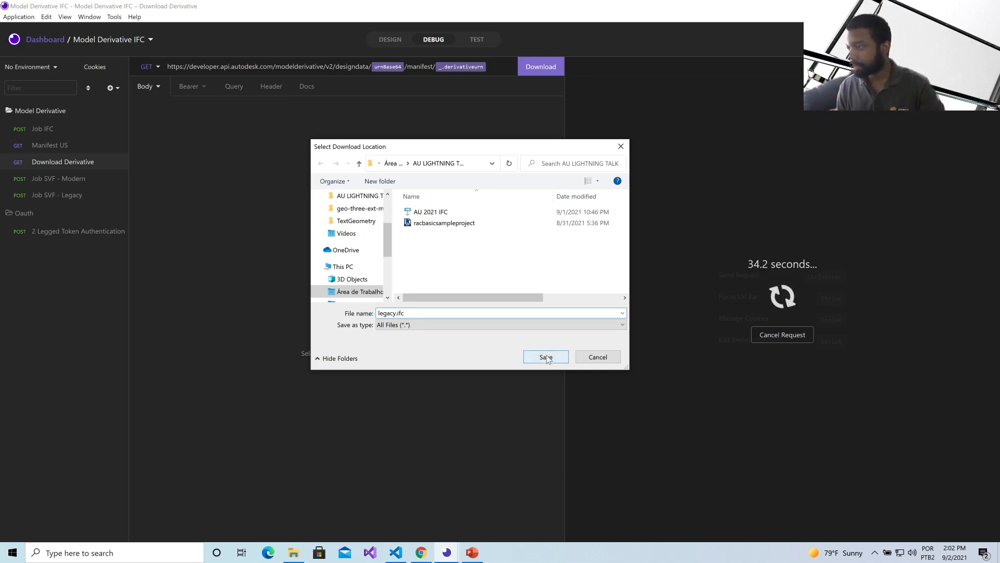
- Save legacy.ifc, then show its Open with app list in File Explorer
left_click(545, 357)
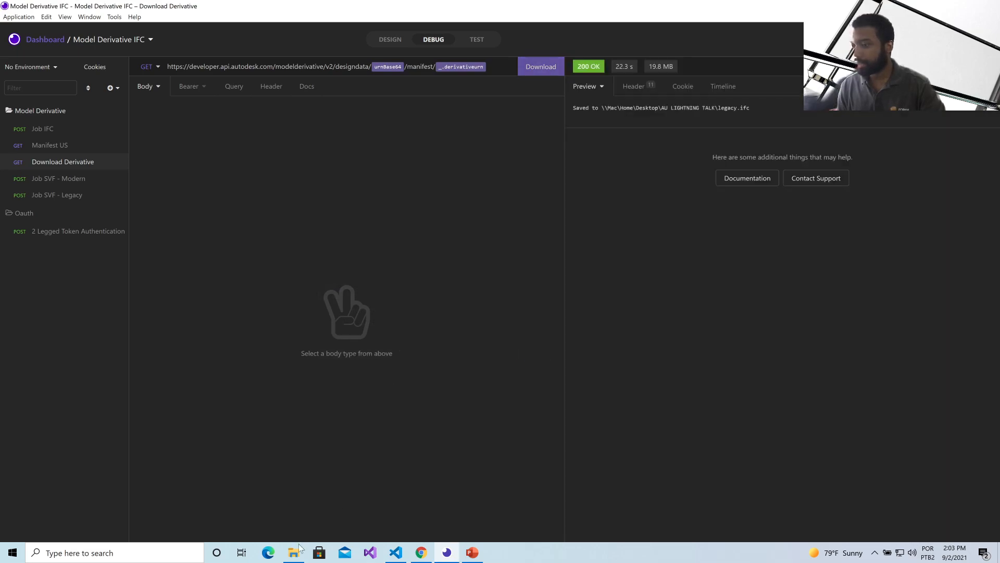
left_click(293, 552)
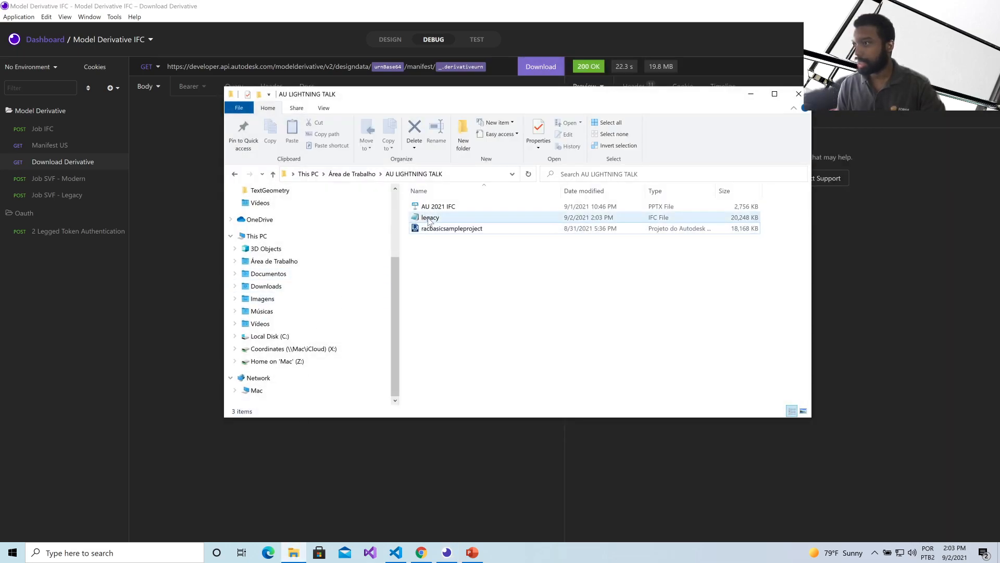
right_click(429, 216)
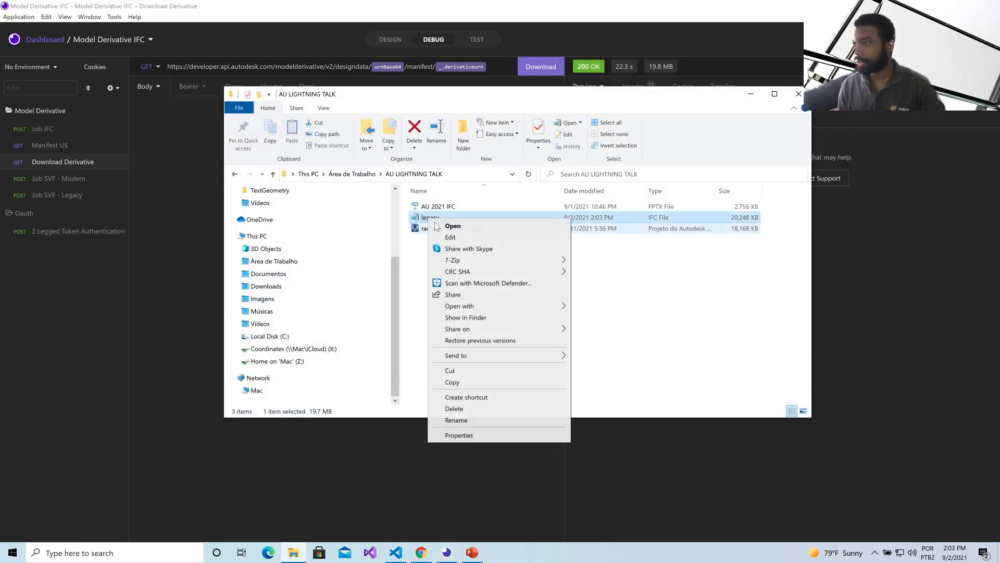
left_click(460, 306)
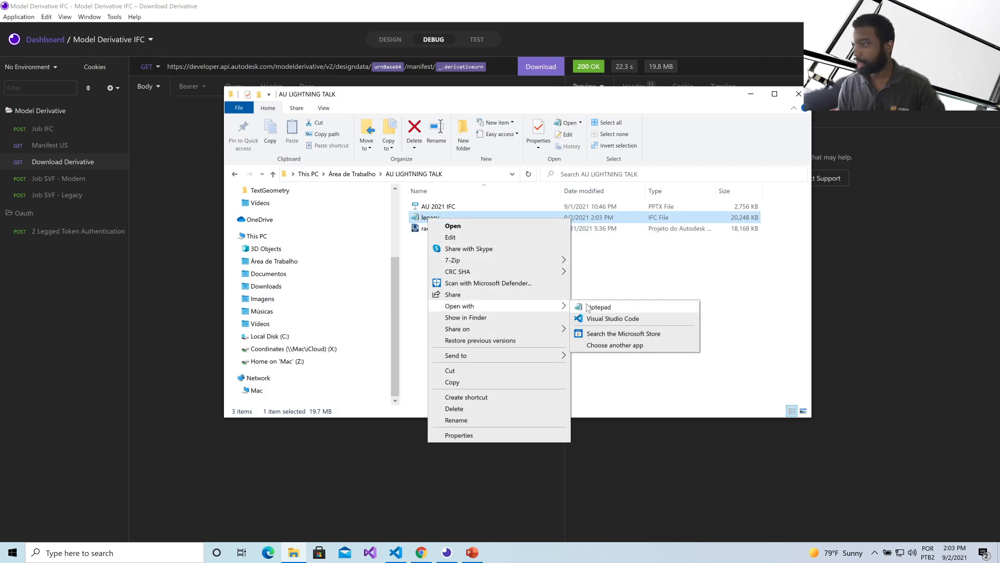
- Open legacy.ifc in Notepad and scroll through its IFC2X3 header
left_click(599, 307)
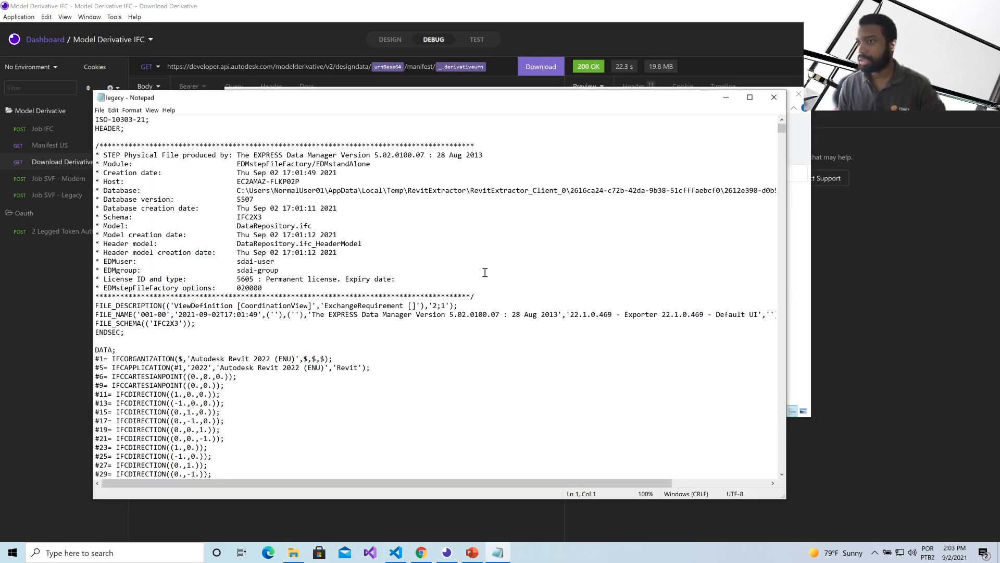
scroll("down", 3)
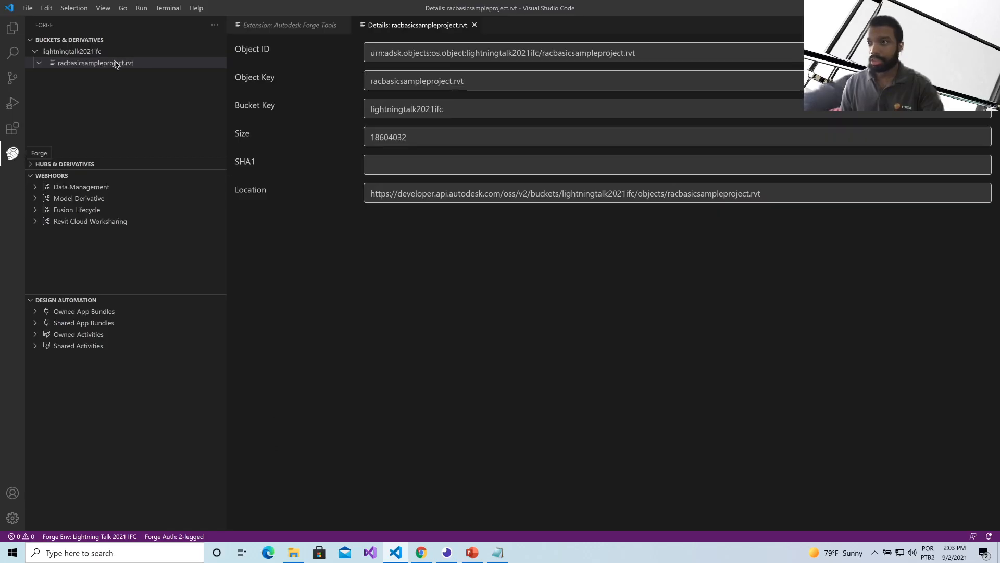
- Upload legacy.ifc from the AU LIGHTNING TALK folder into the lightningtalk2021ifc bucket
right_click(71, 51)
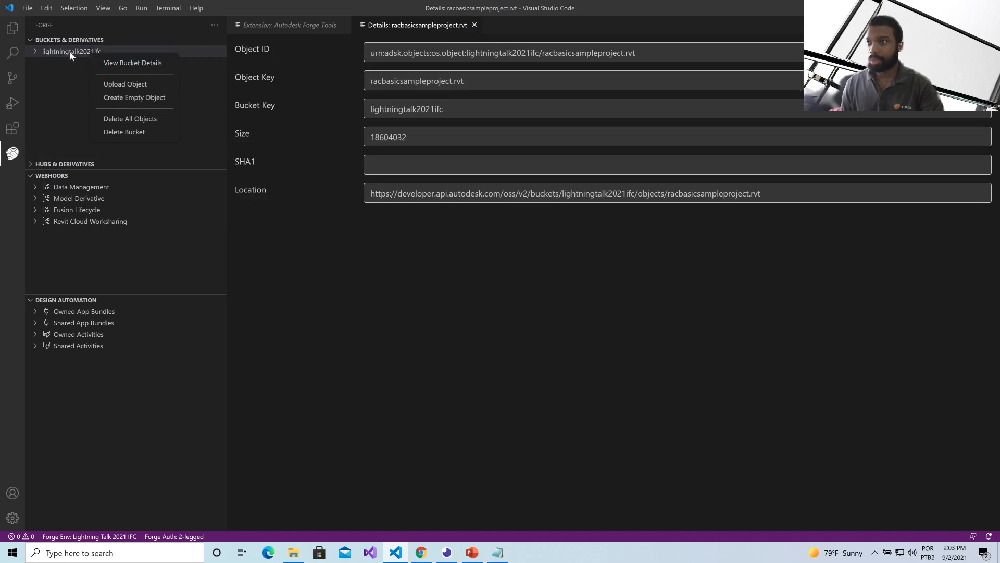
left_click(125, 84)
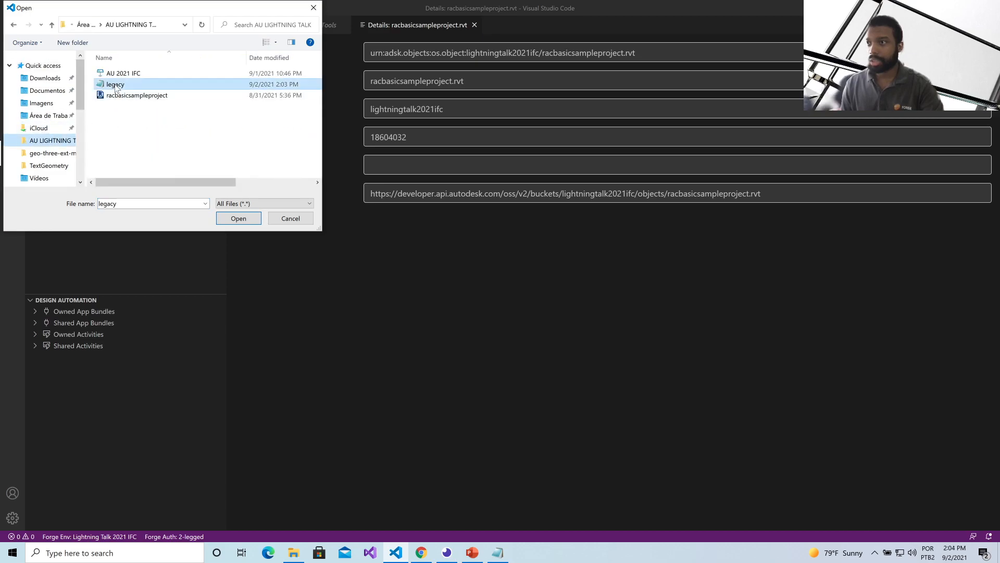
left_click(238, 219)
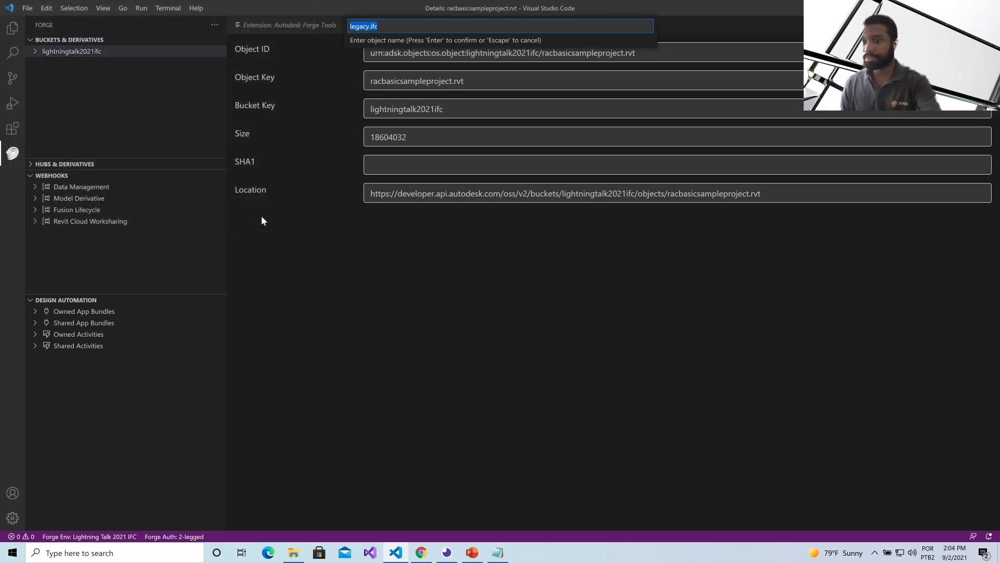
key("Enter")
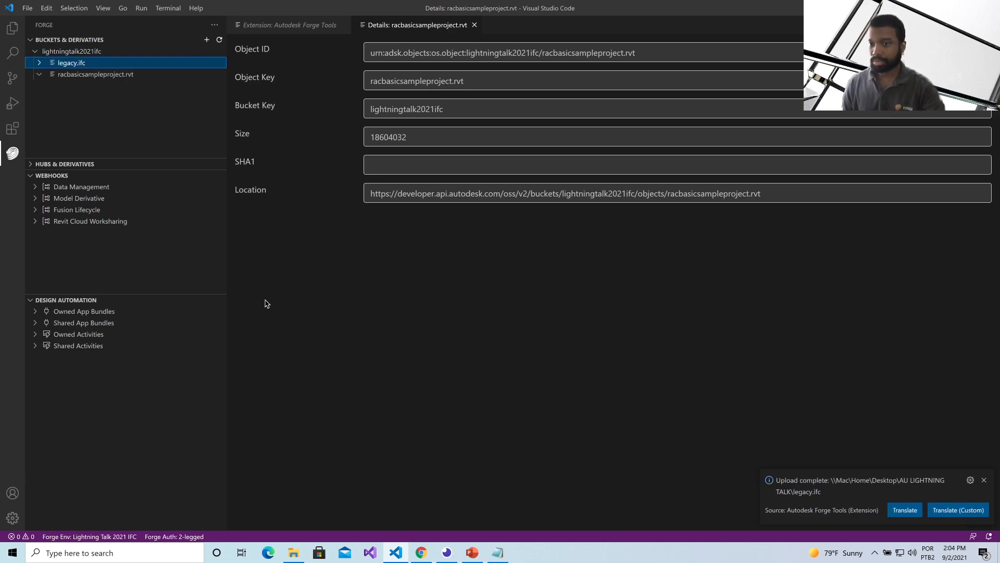
right_click(70, 52)
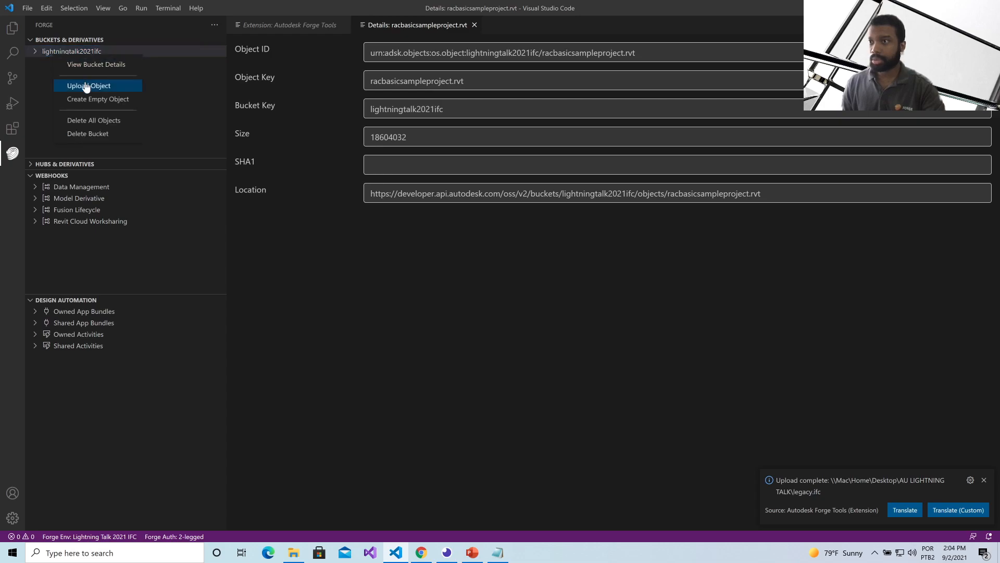
left_click(89, 85)
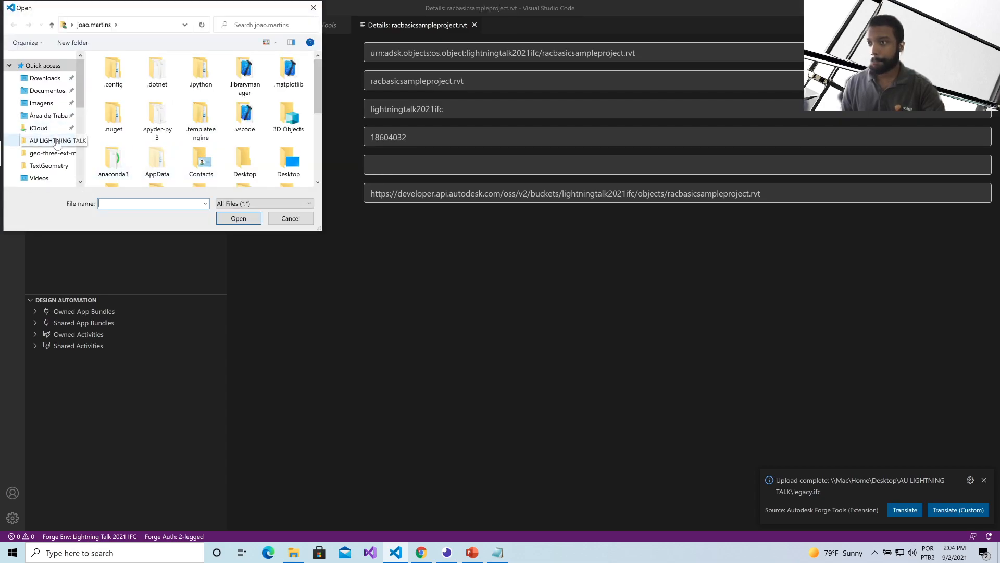
double_click(56, 139)
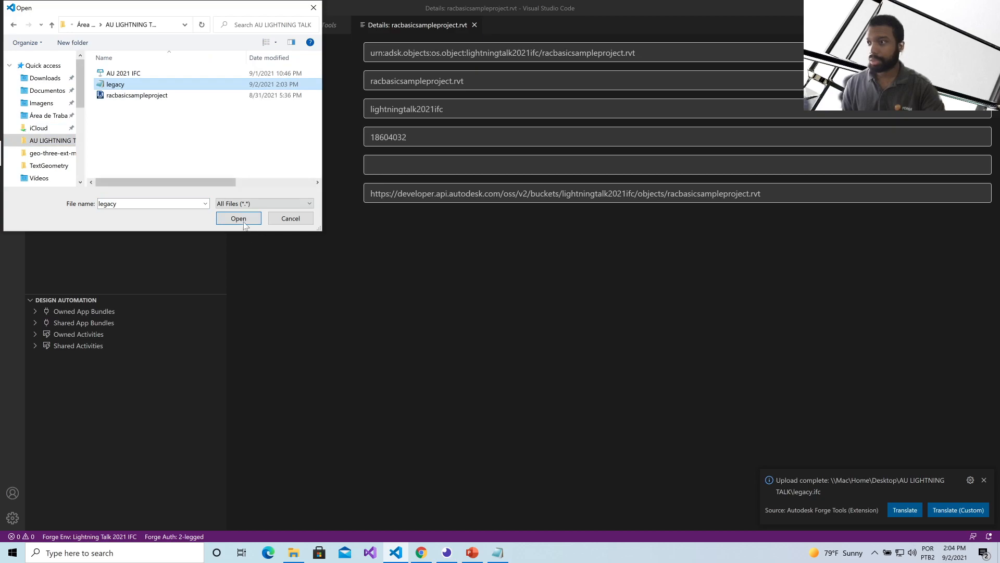
left_click(238, 218)
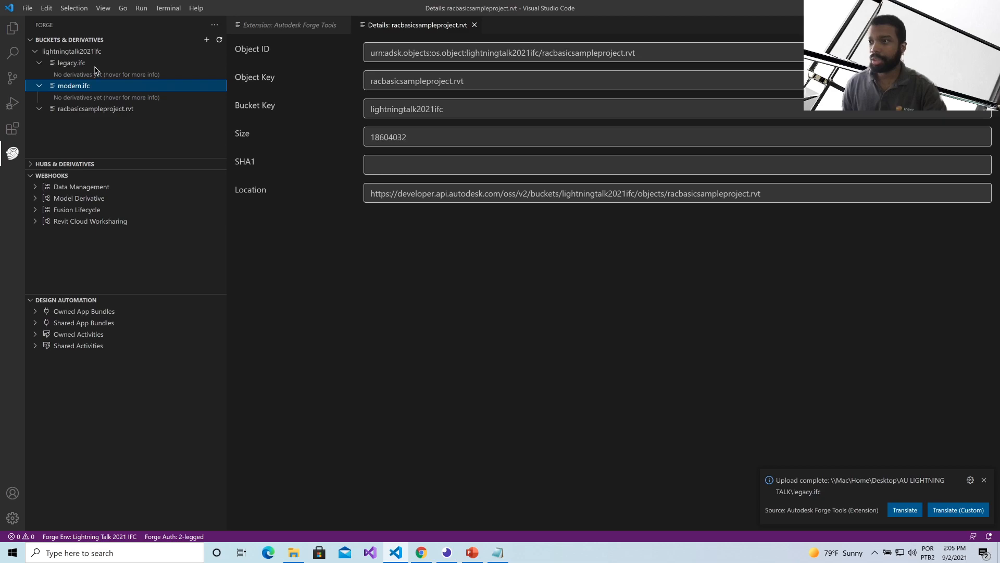
- Open the action menu for the legacy.ifc object in the Forge Buckets tree
right_click(70, 63)
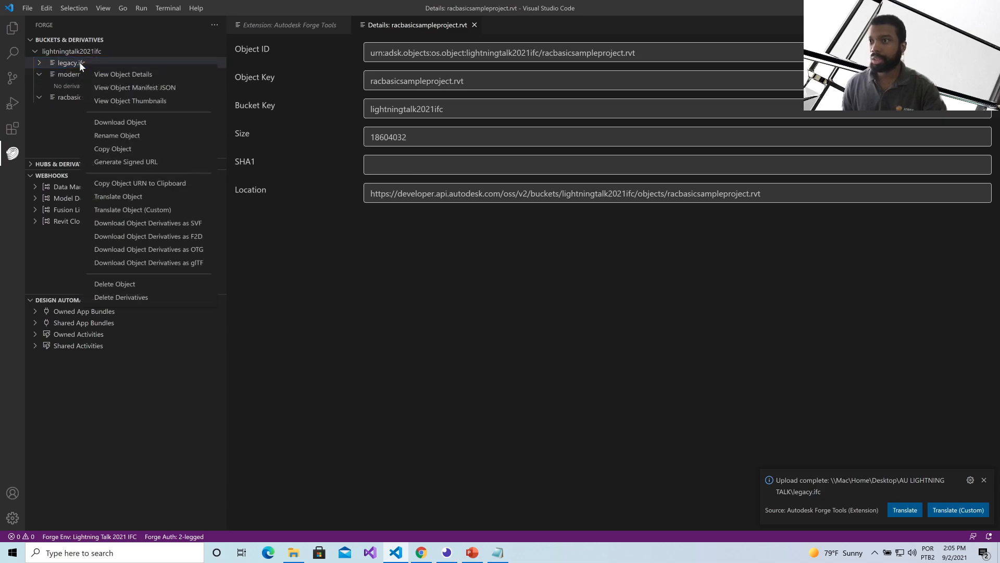
mouse_move(139, 182)
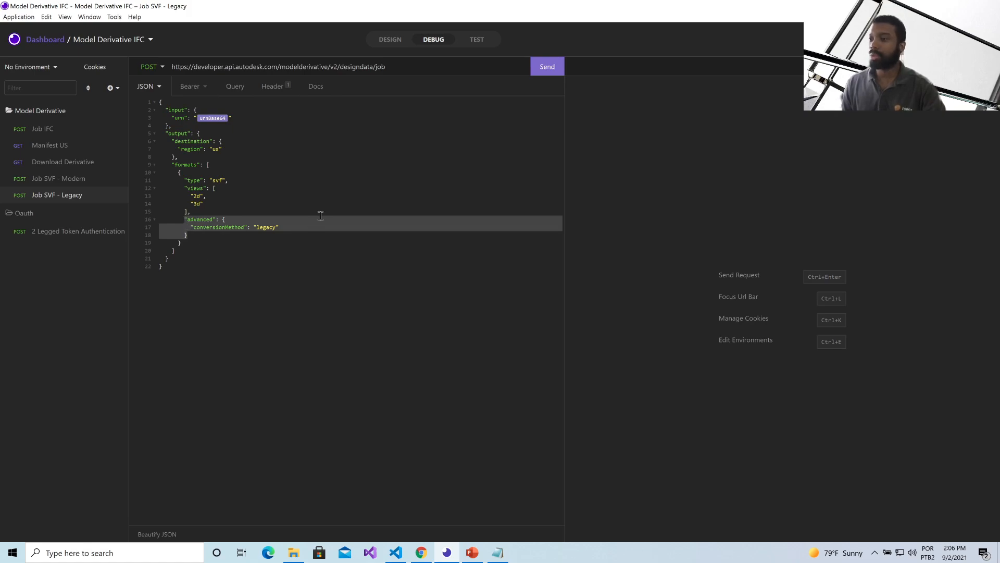
- Send the Job SVF - Legacy request, then send Manifest US to check progress
left_click(546, 67)
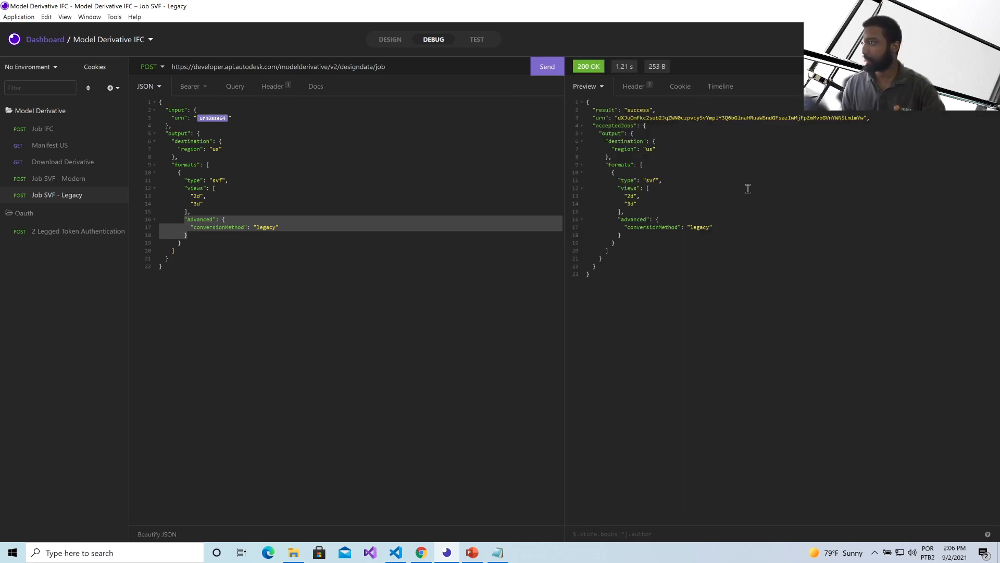
left_click(49, 145)
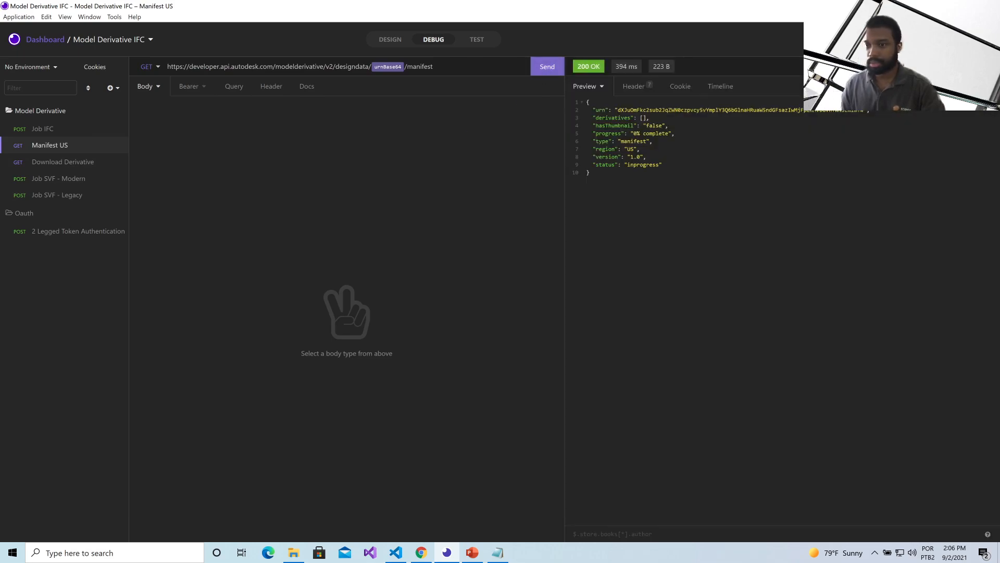
left_click(546, 66)
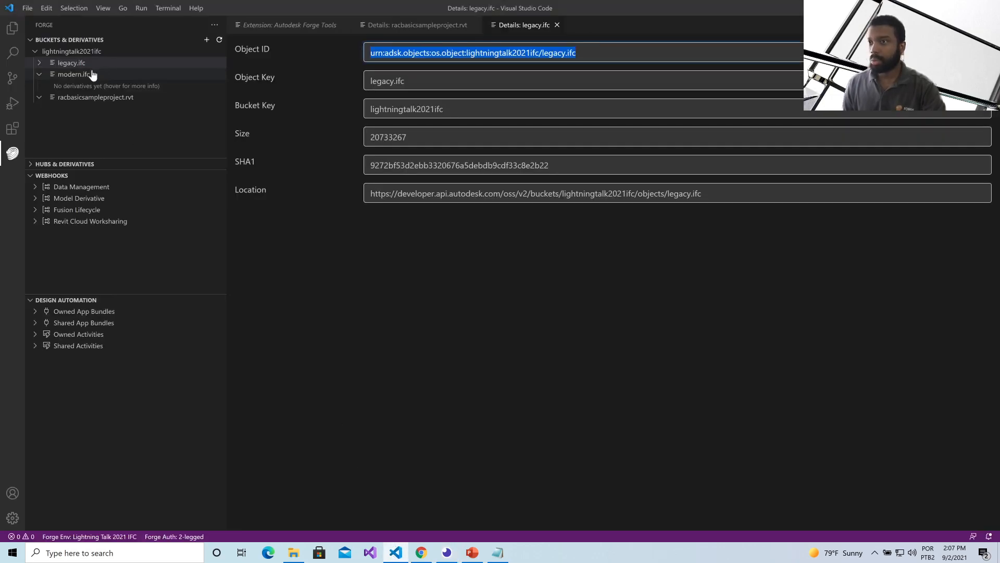
- Select modern.ifc in the Forge tree, view its object details and select its Object ID
left_click(72, 74)
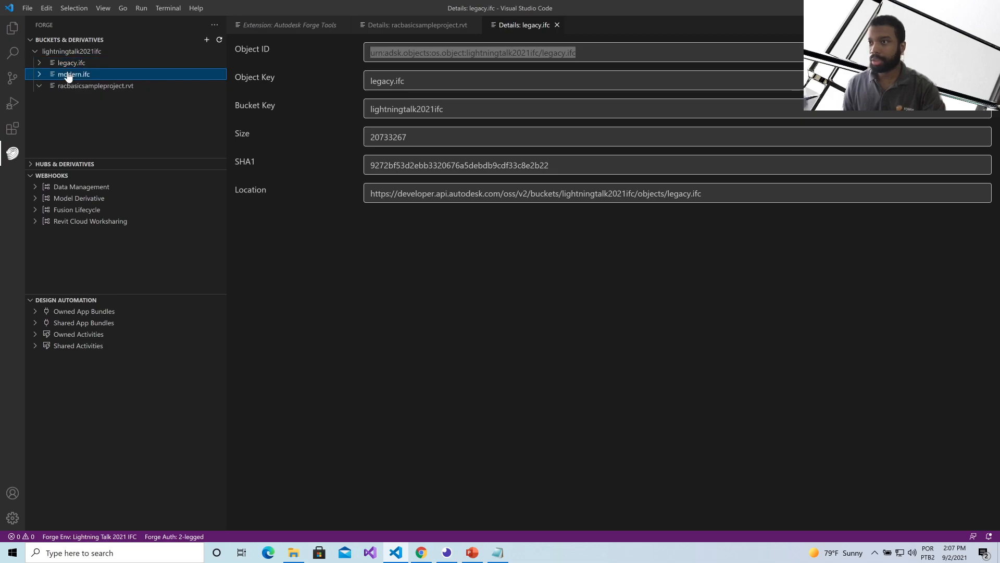
left_click(73, 74)
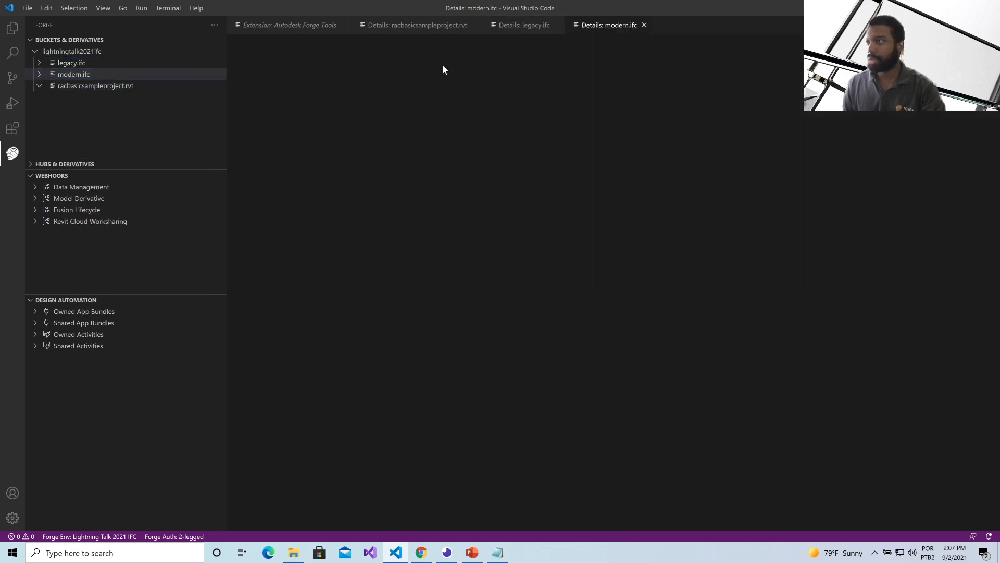
left_click(73, 74)
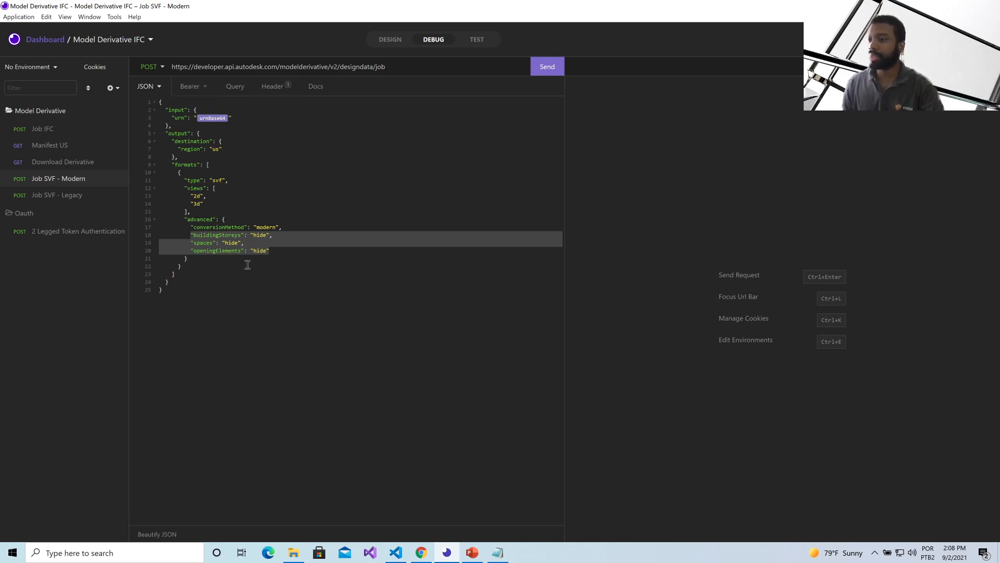
- Send the Job SVF - Modern request, then send Manifest US showing the job at 0%
left_click(546, 66)
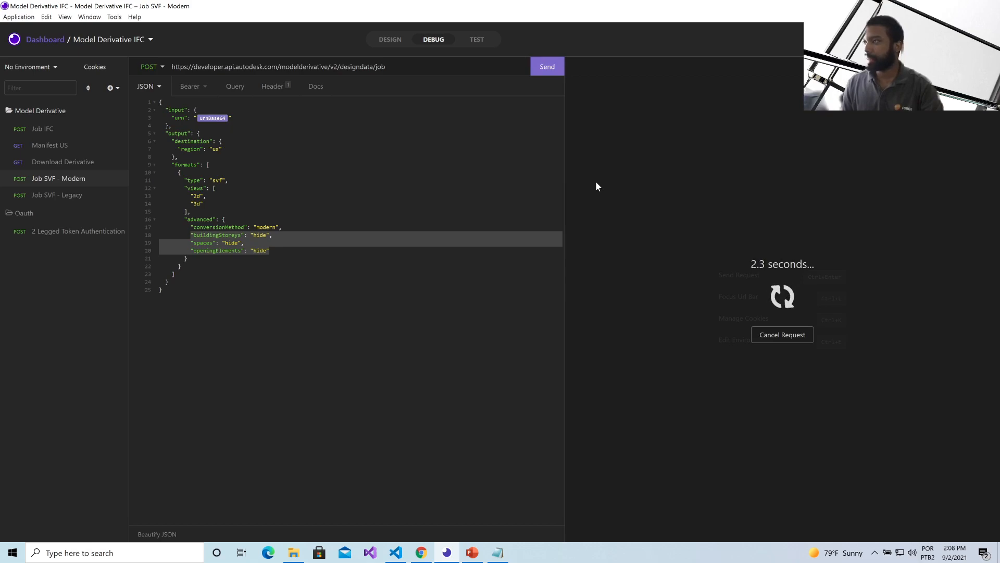
left_click(547, 66)
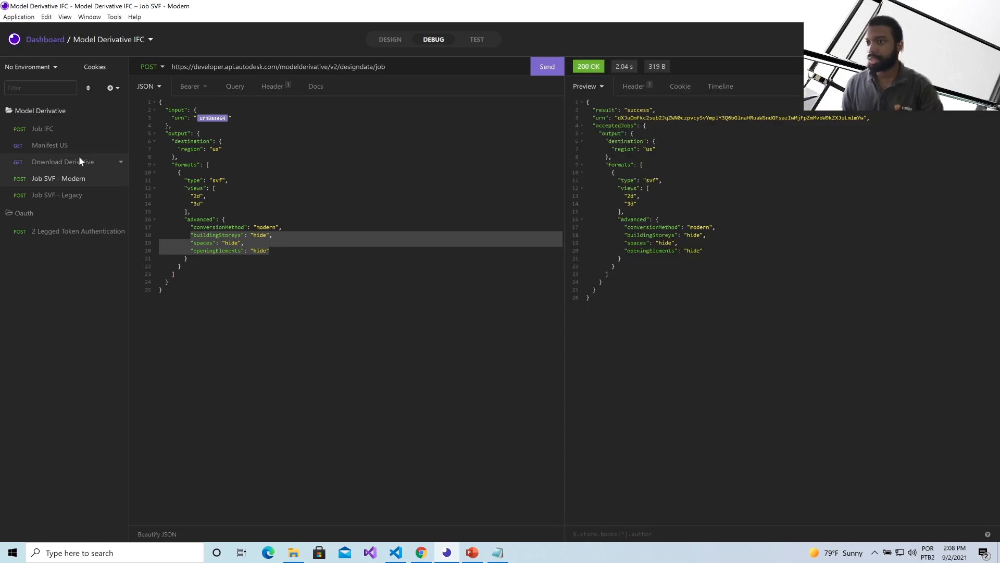
left_click(49, 144)
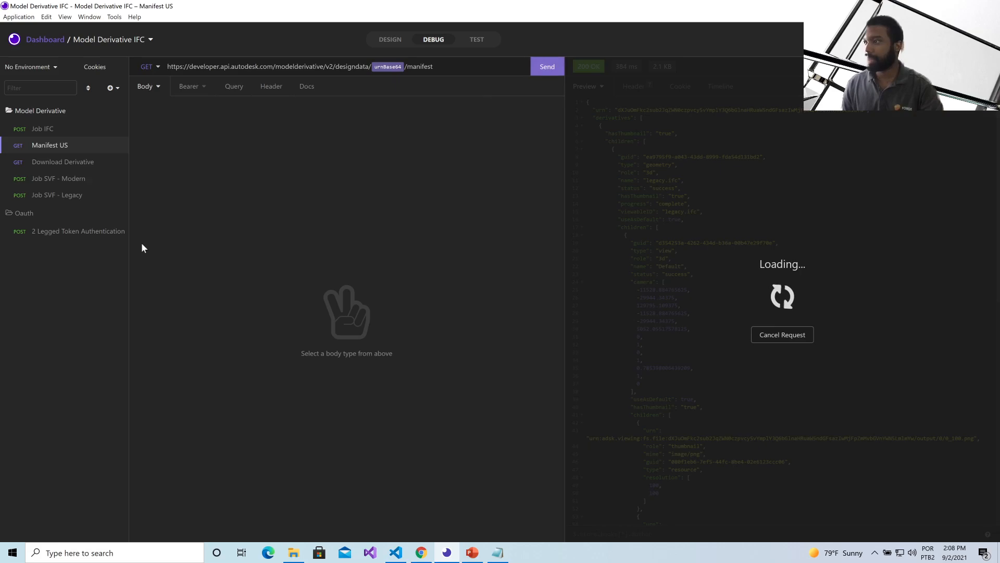
left_click(546, 66)
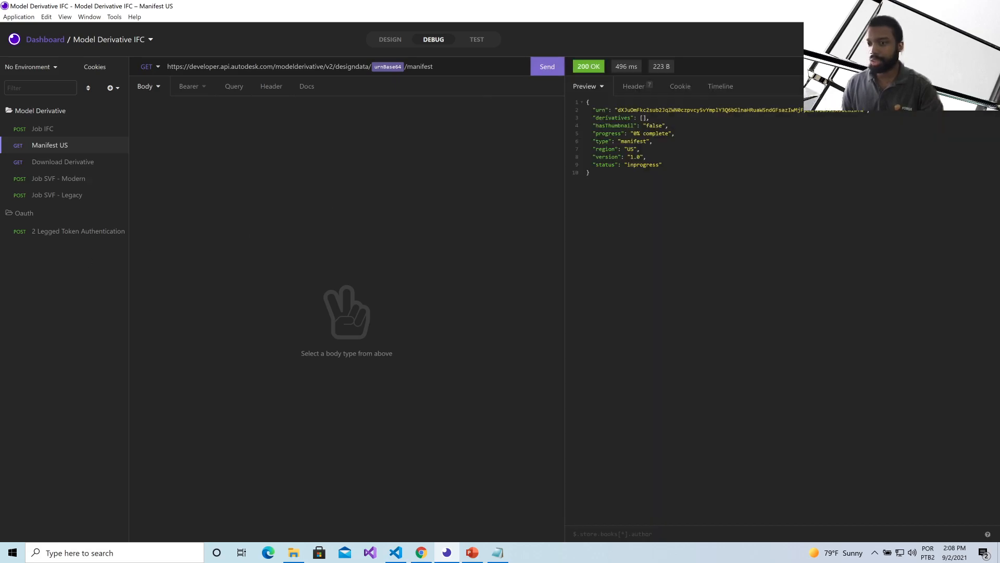
left_click(546, 66)
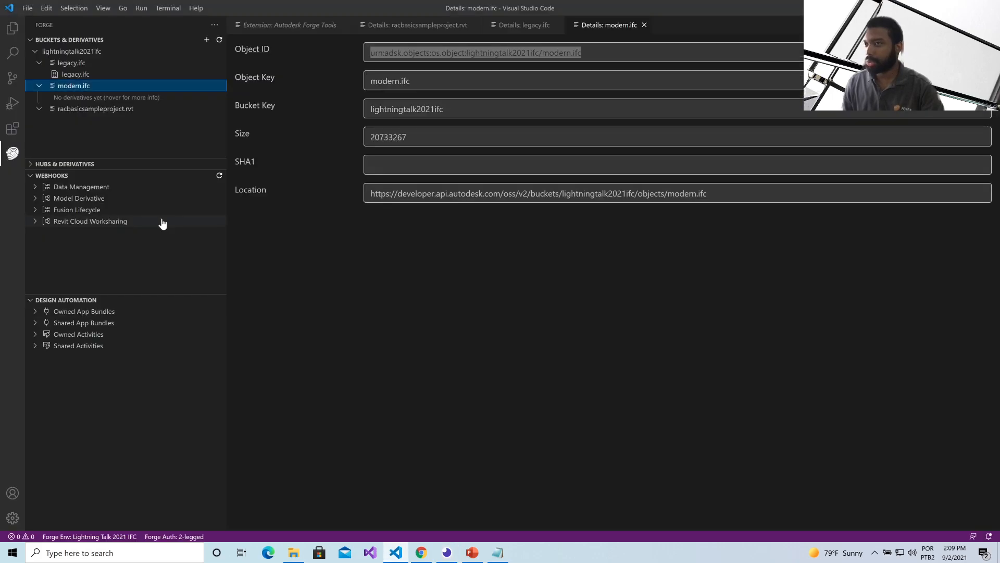
- Preview the legacy.ifc derivative as a 3D house model, then bring up modern.ifc's derivative actions
right_click(74, 86)
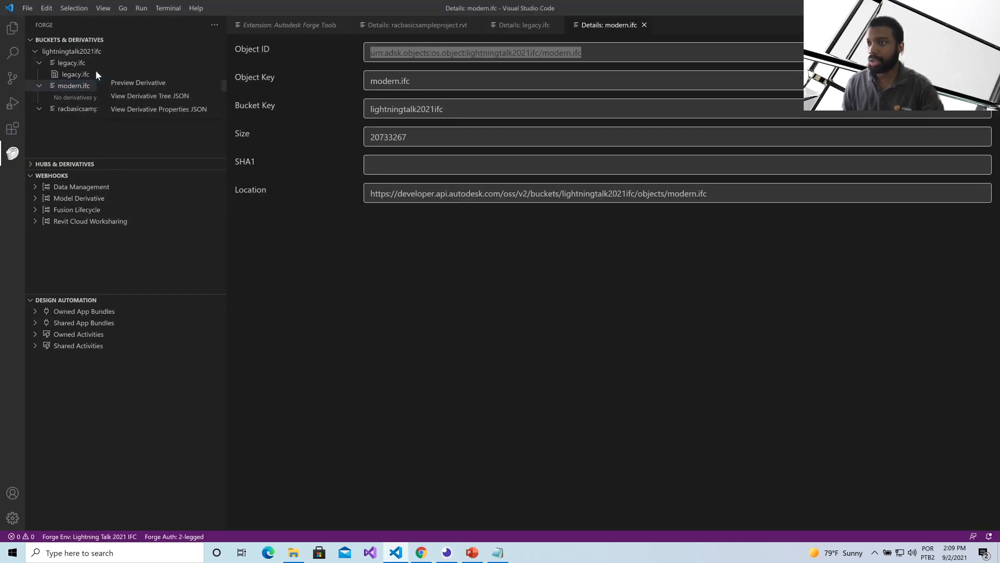
left_click(73, 85)
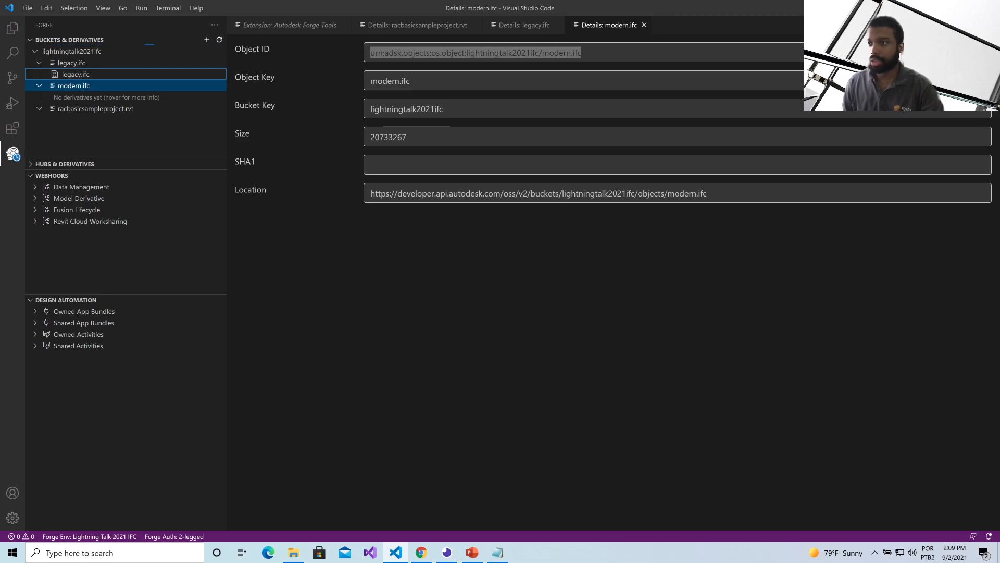
right_click(73, 86)
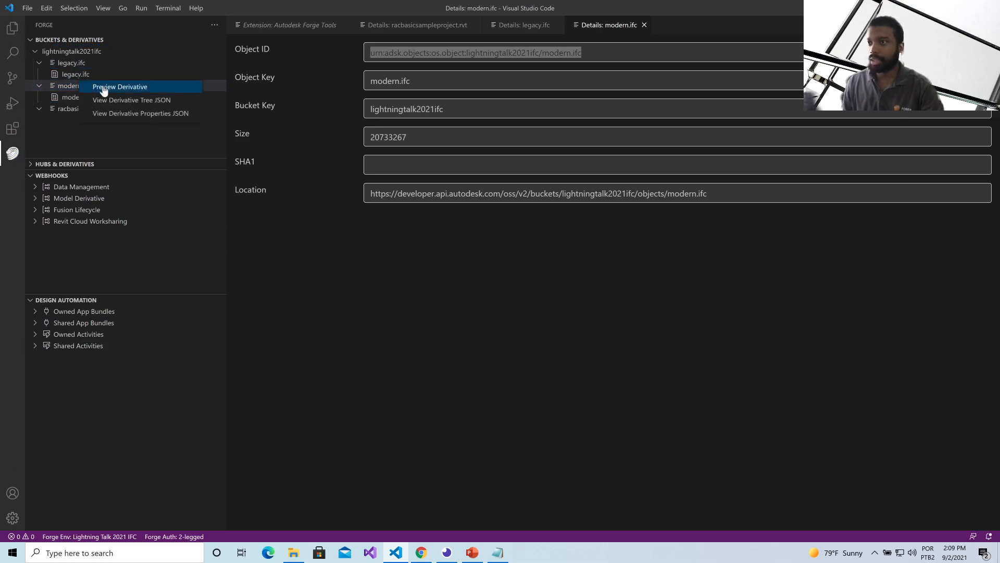
left_click(119, 86)
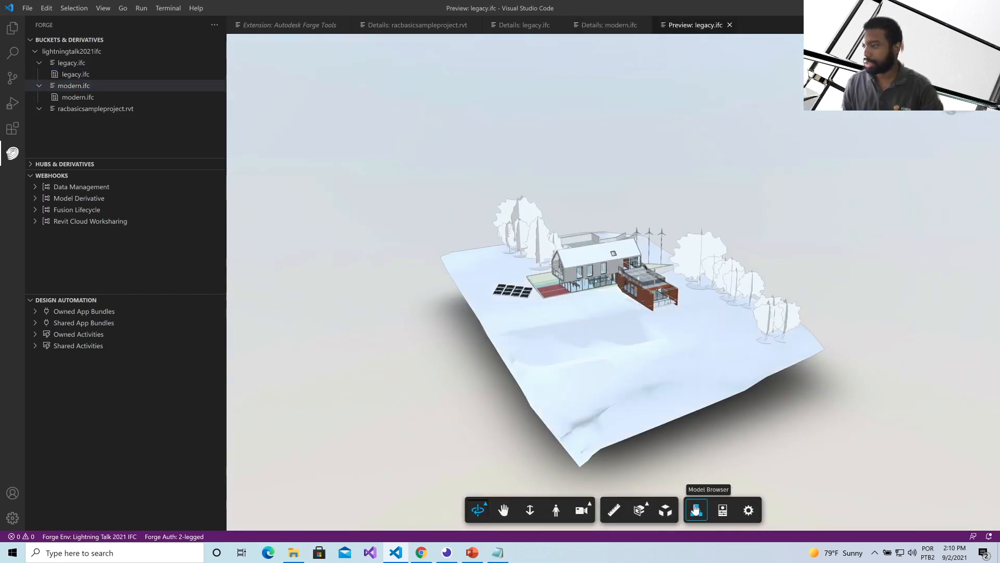
left_click(695, 509)
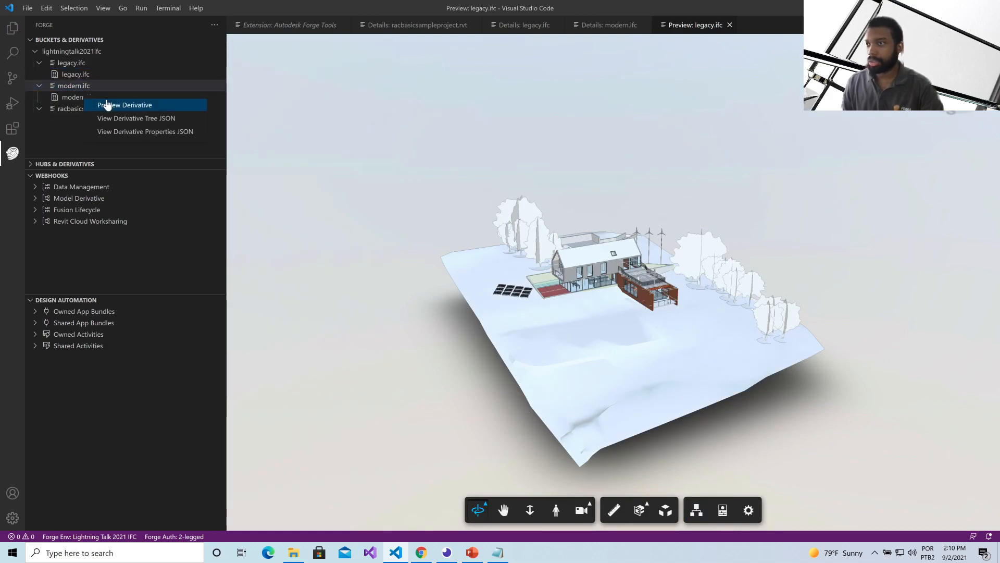
- Preview the modern.ifc derivative and show the Model Browser listing 001-00 and IFCSITE
left_click(125, 104)
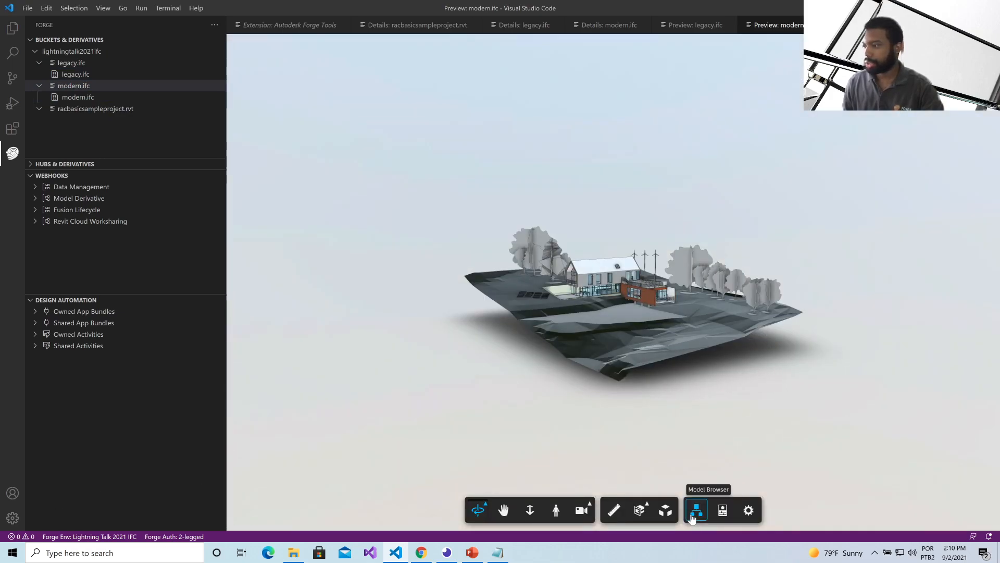
left_click(696, 509)
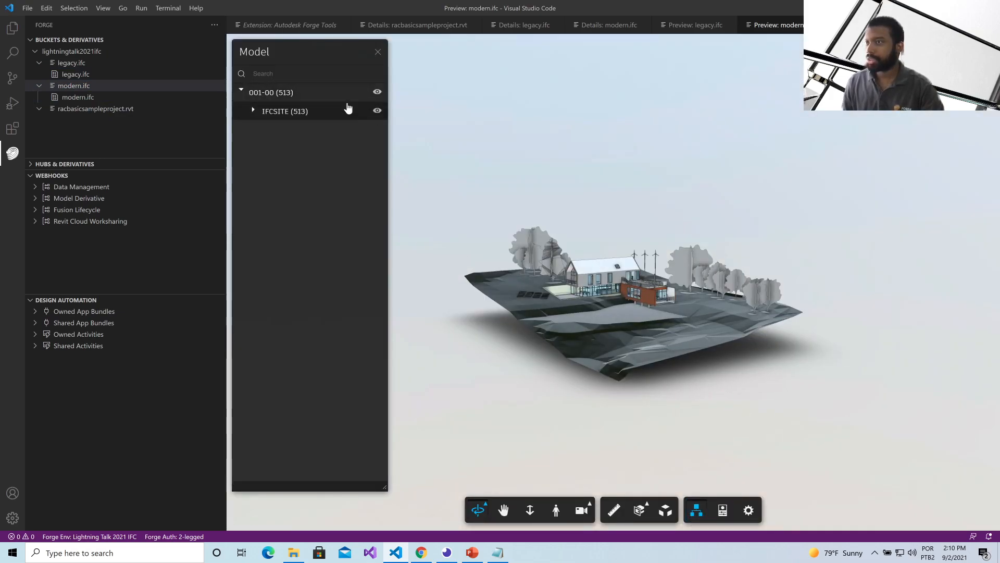